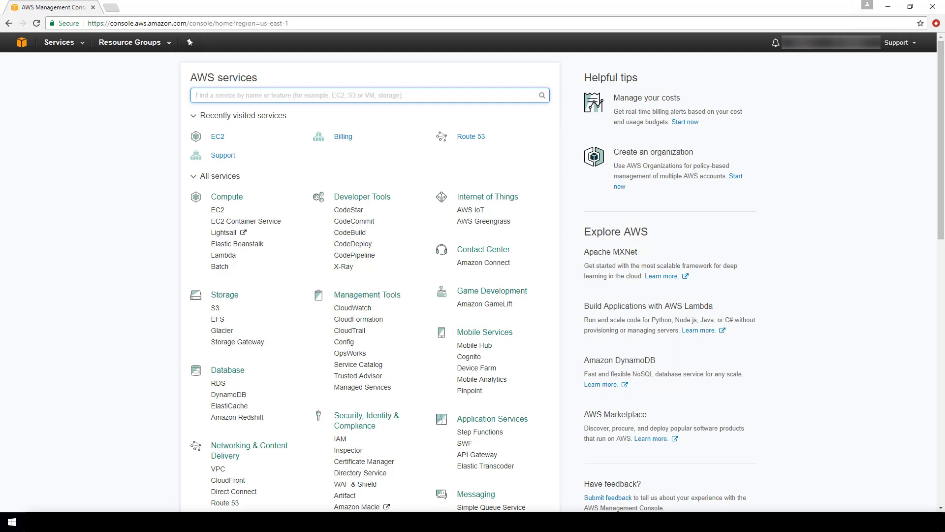
- Go to the EC2 service from the All services list under Compute
left_click(367, 95)
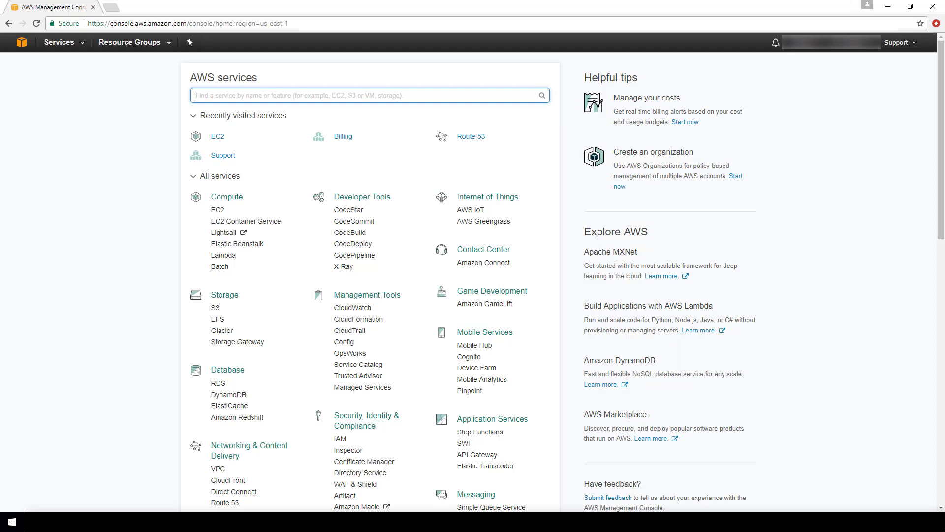
mouse_move(562, 225)
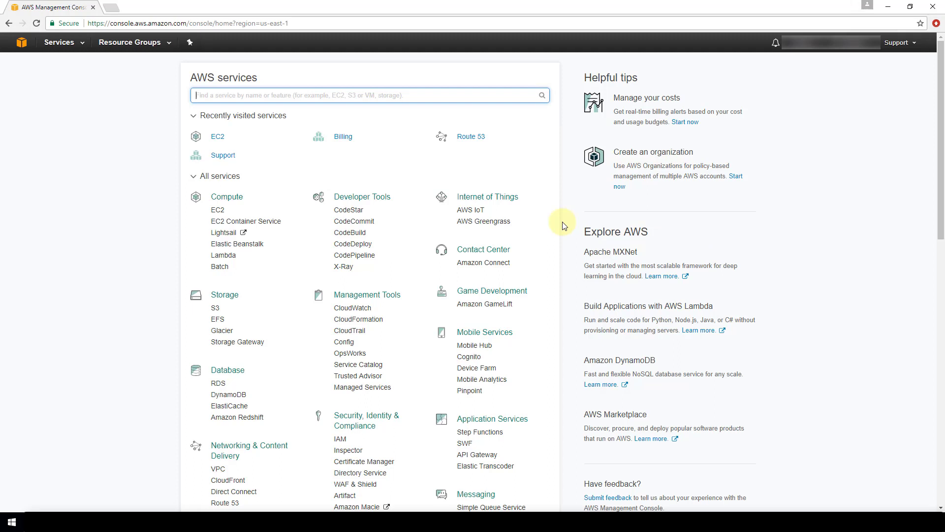
mouse_move(292, 421)
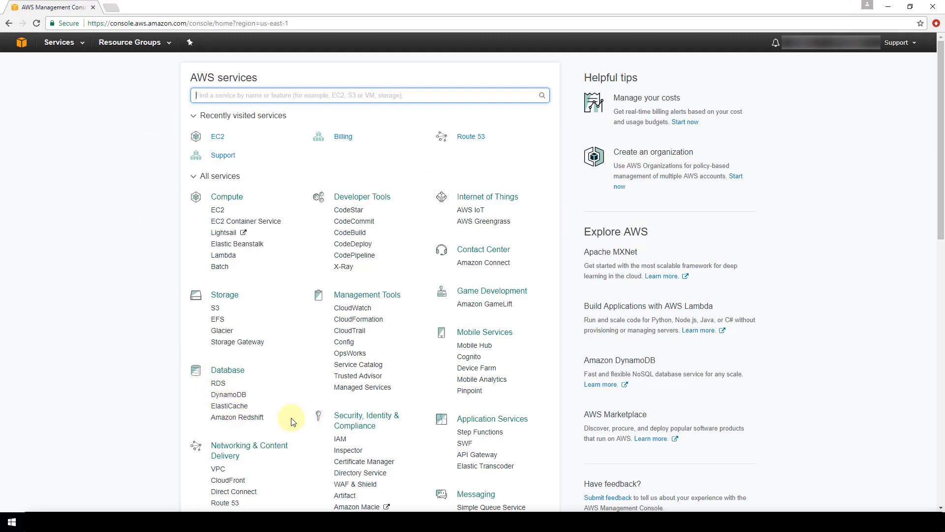
mouse_move(35, 63)
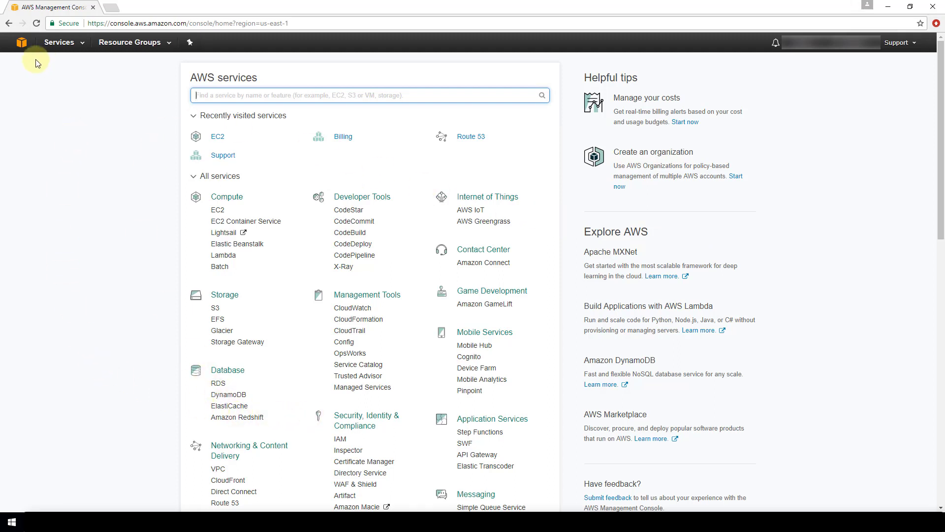
mouse_move(6, 47)
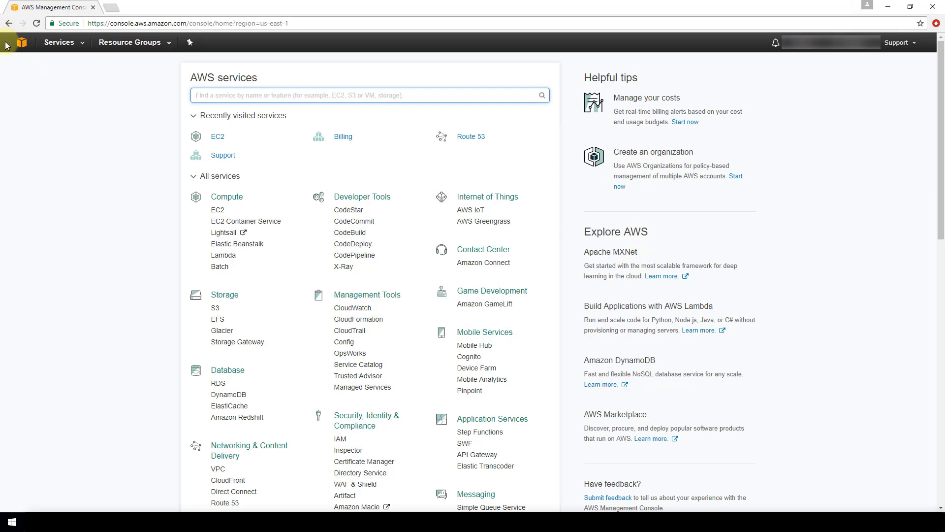
mouse_move(119, 101)
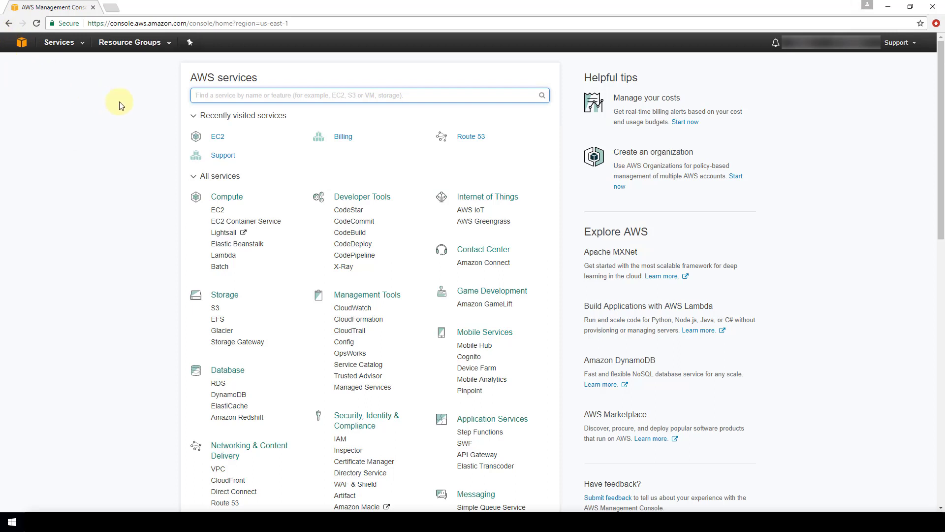
mouse_move(218, 136)
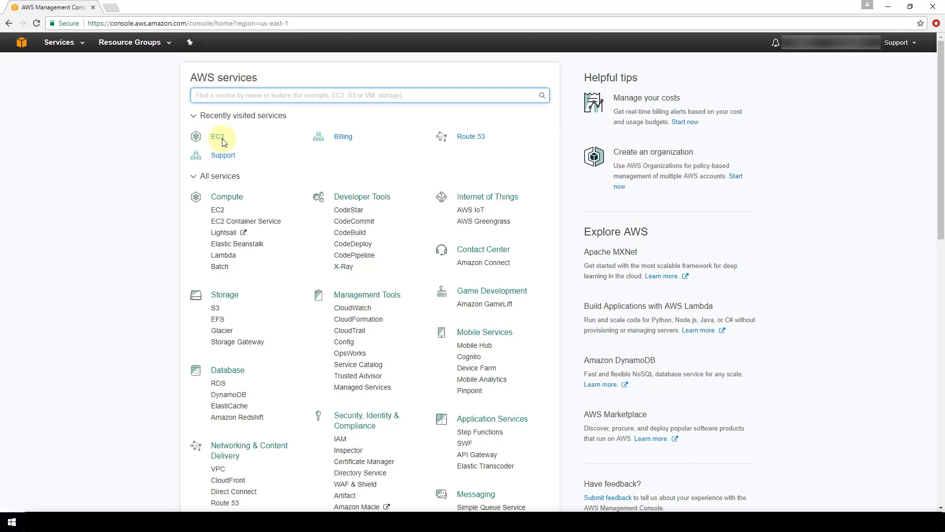
mouse_move(237, 158)
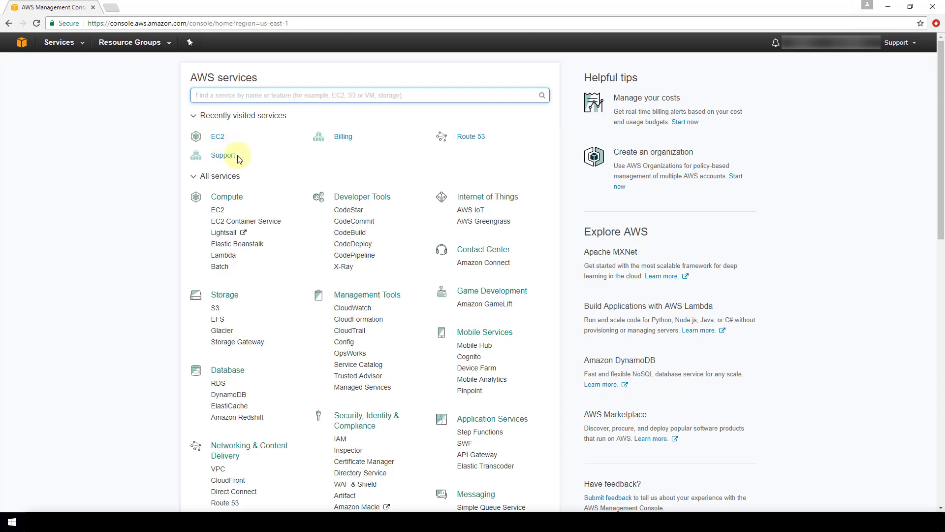
mouse_move(235, 204)
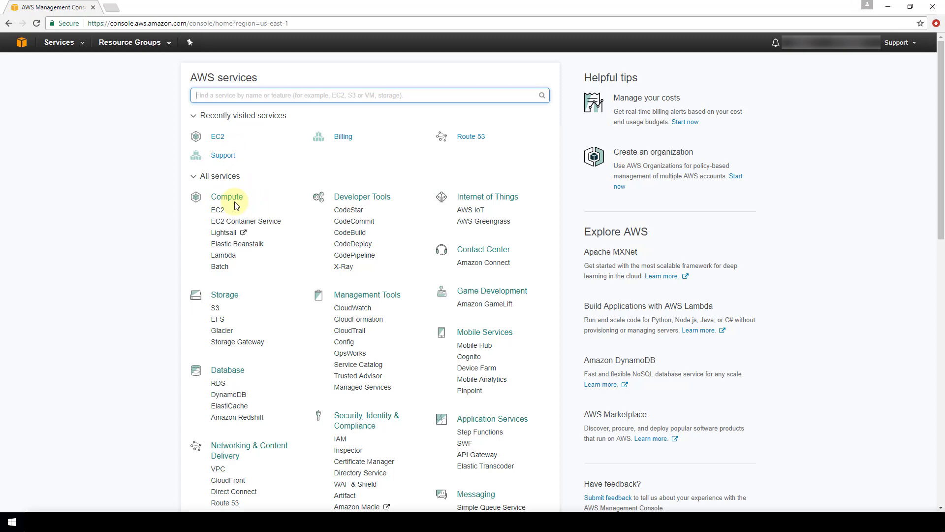
left_click(216, 210)
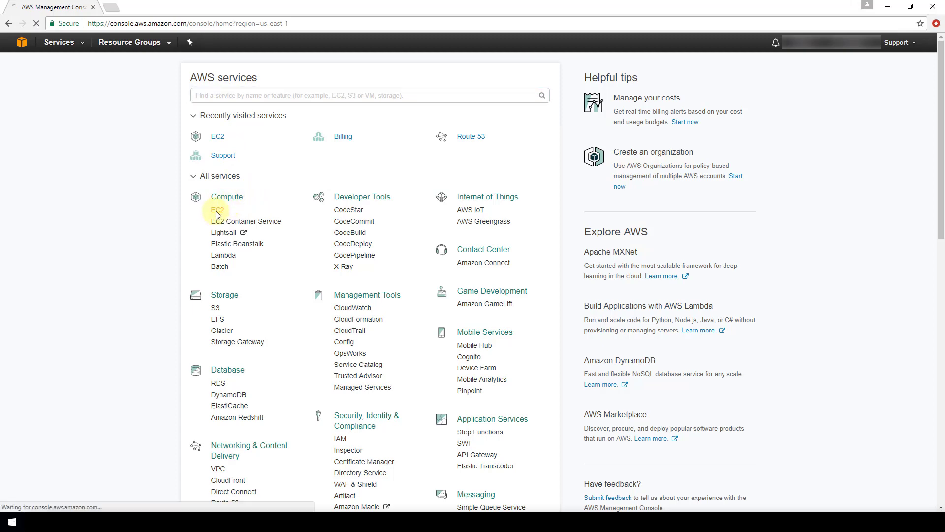
- Navigate to Security Groups under Network & Security in the EC2 sidebar
left_click(217, 208)
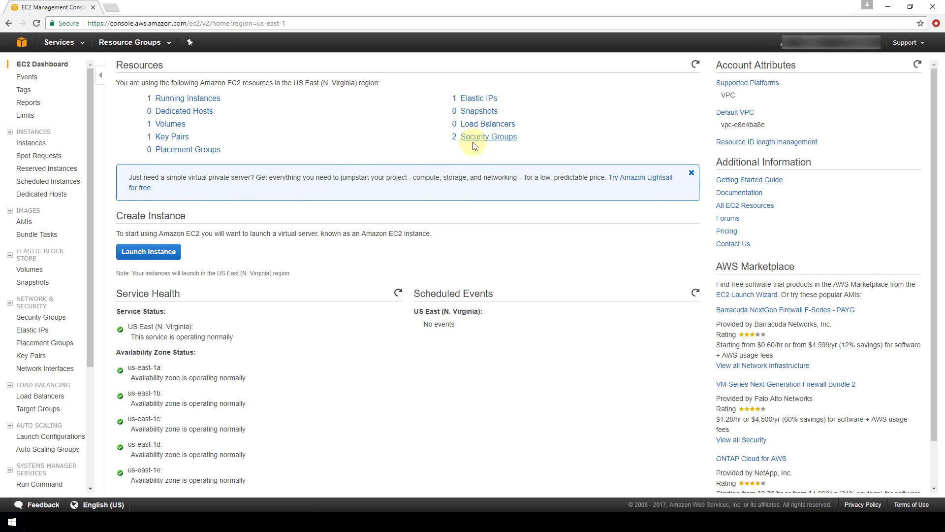
mouse_move(477, 150)
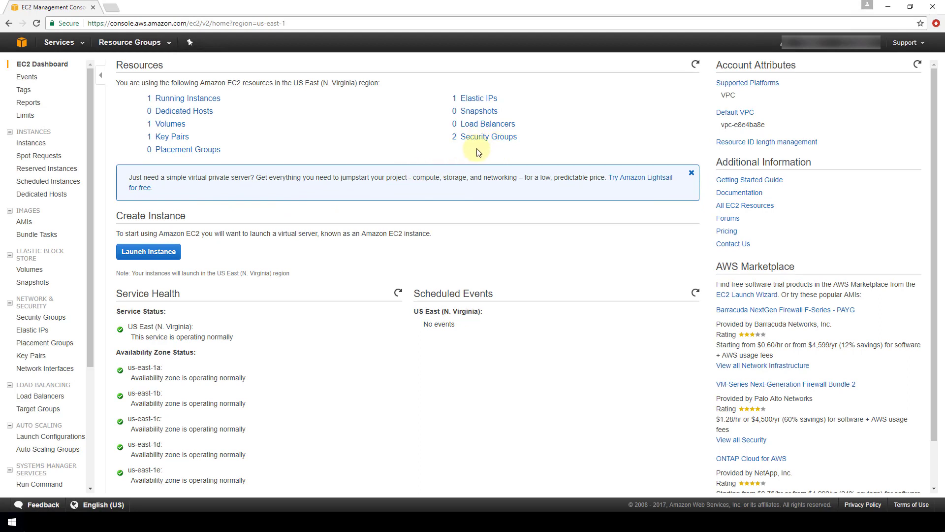
mouse_move(162, 77)
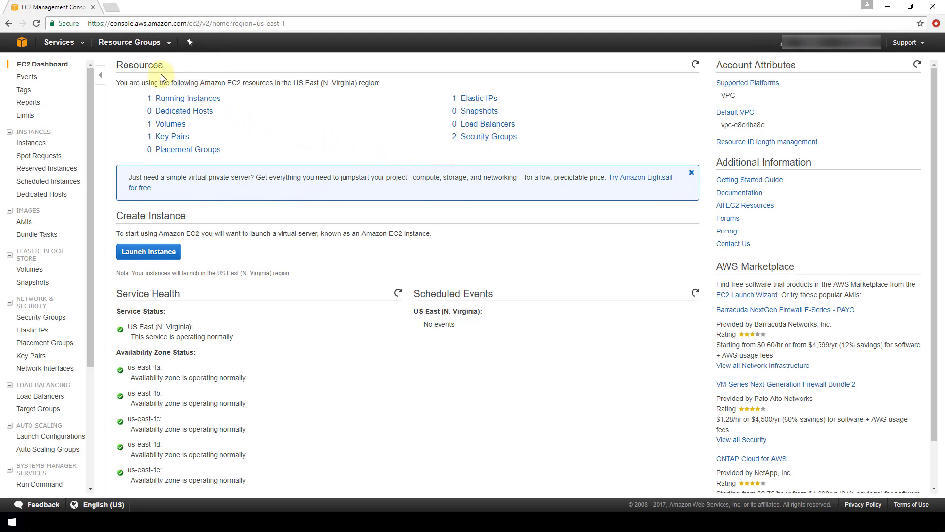
mouse_move(90, 125)
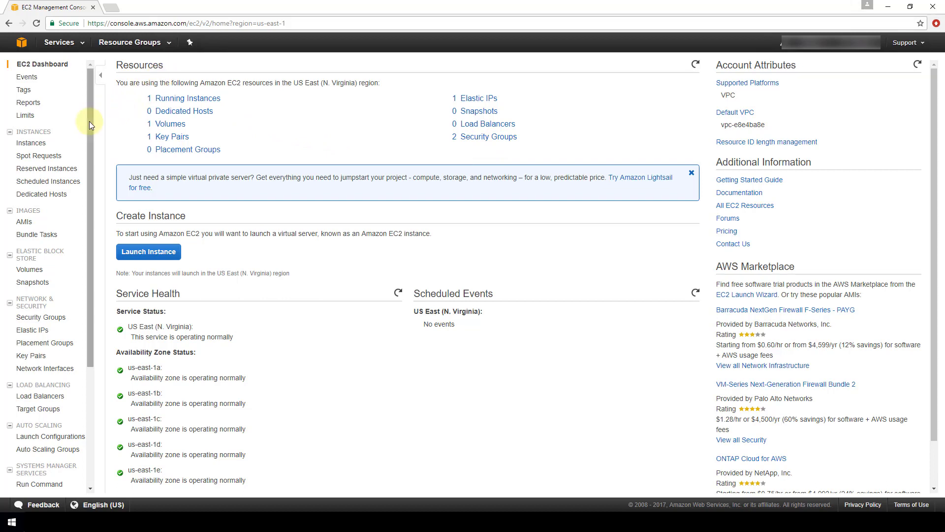
scroll("down", 3)
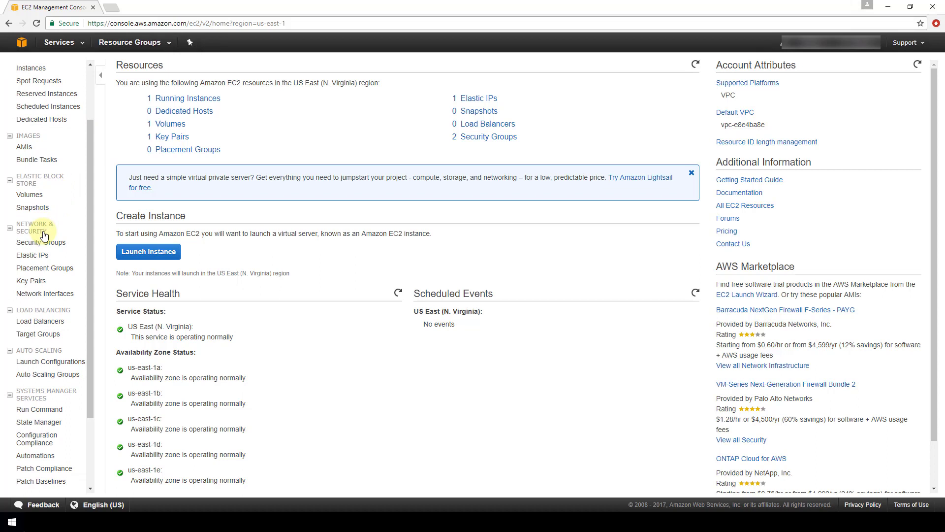
left_click(42, 243)
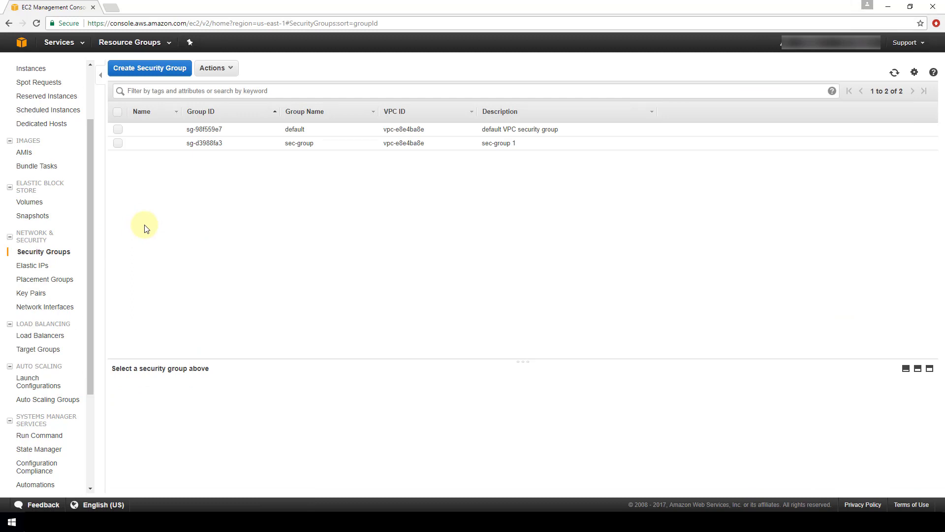
mouse_move(155, 68)
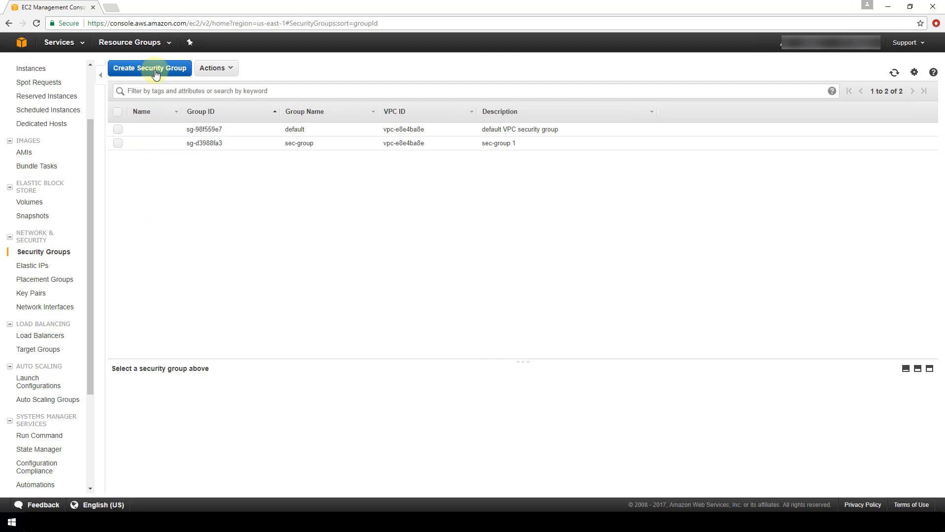
- Start a new security group with Create Security Group
left_click(150, 68)
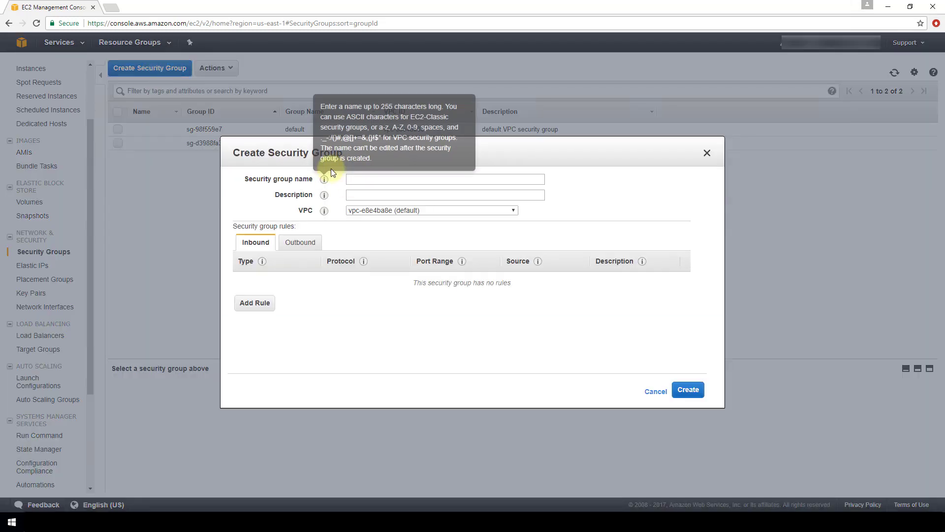
mouse_move(309, 169)
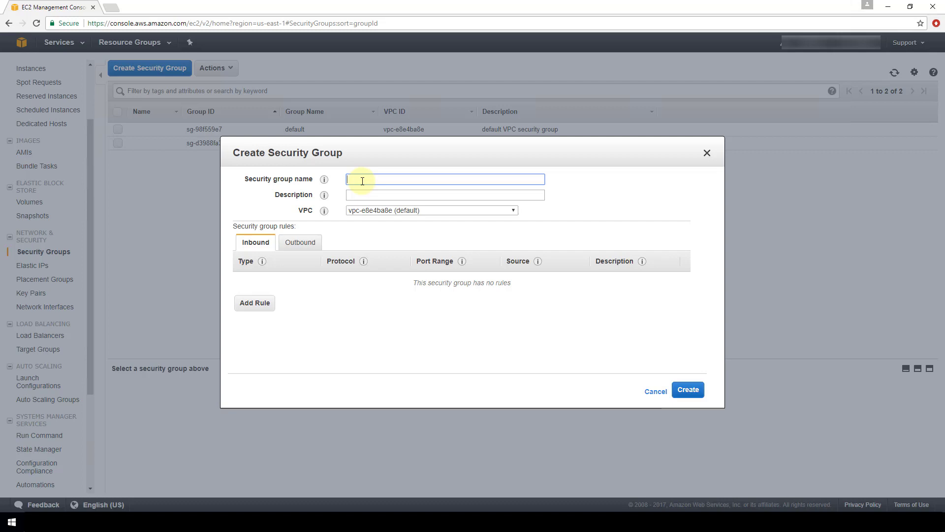
- Enter 'test security group' as both the group name and description, keeping the default VPC
type("test")
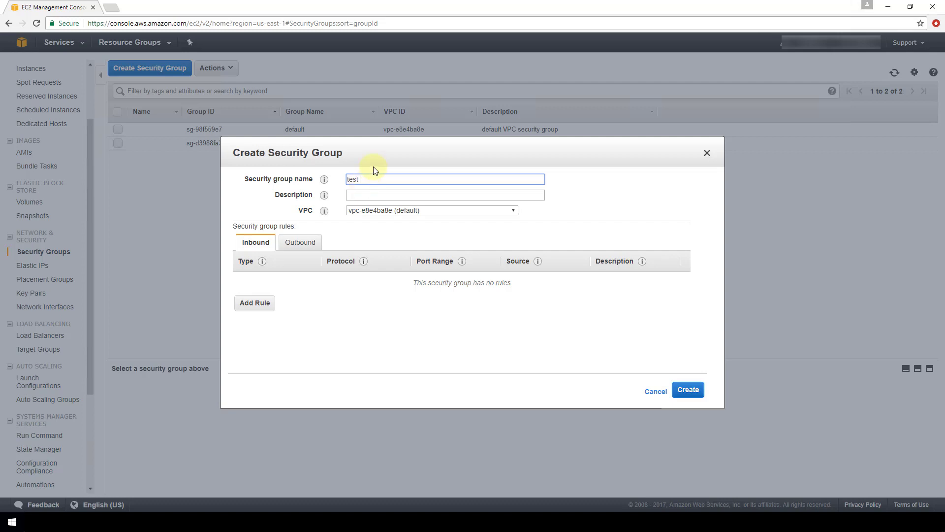
type("sec")
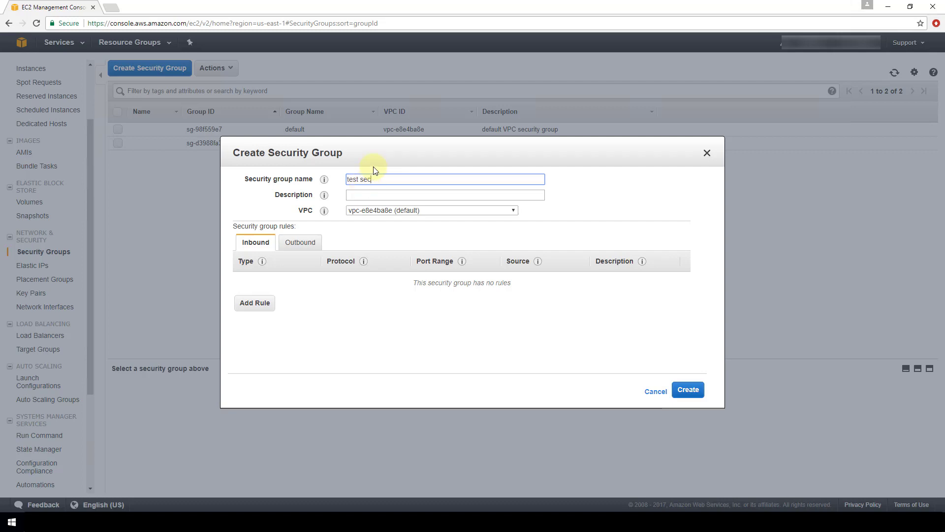
type("urity group")
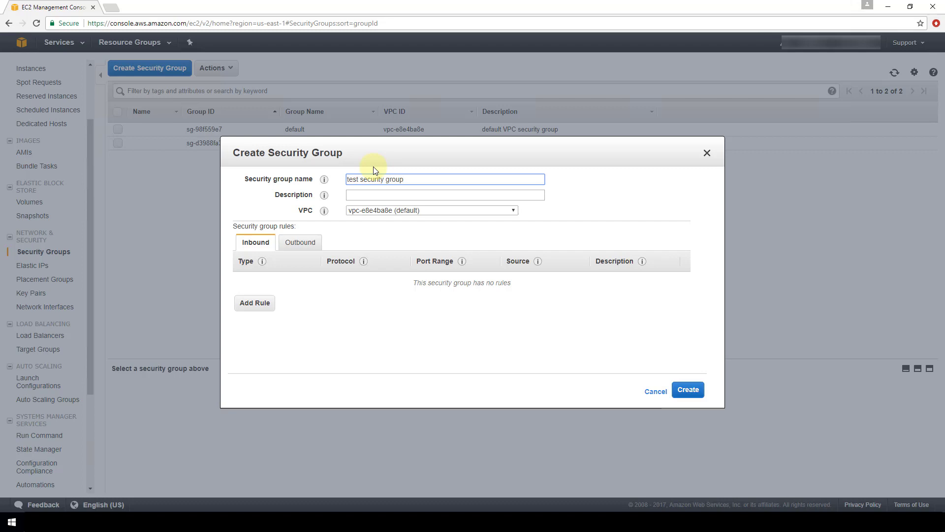
triple_click(419, 179)
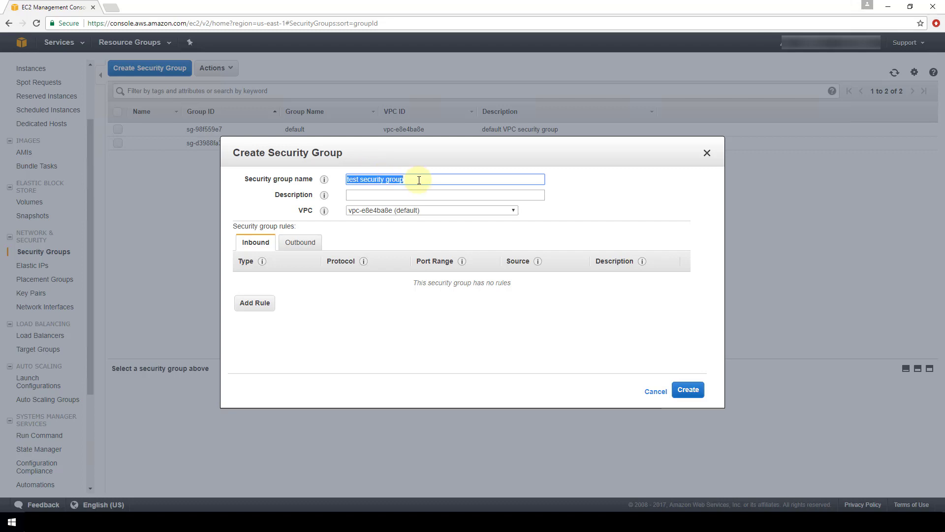
type("test security group")
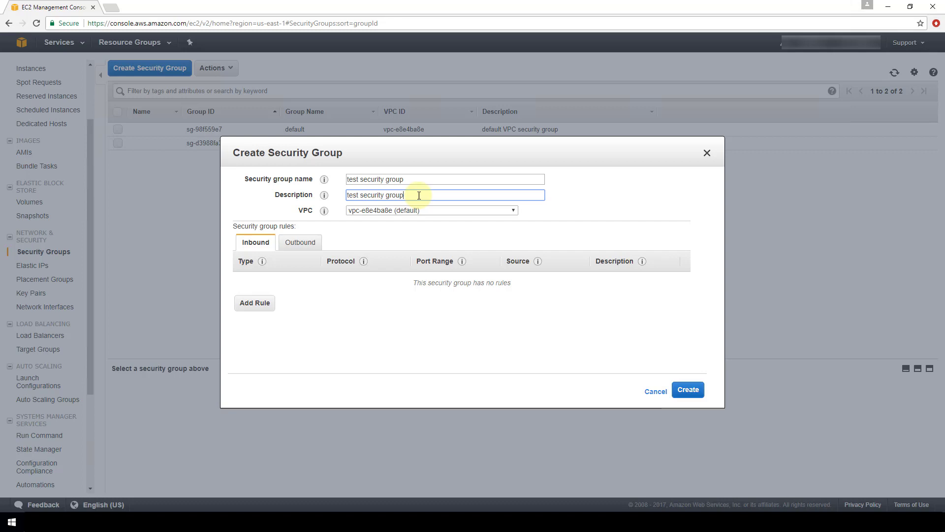
mouse_move(295, 305)
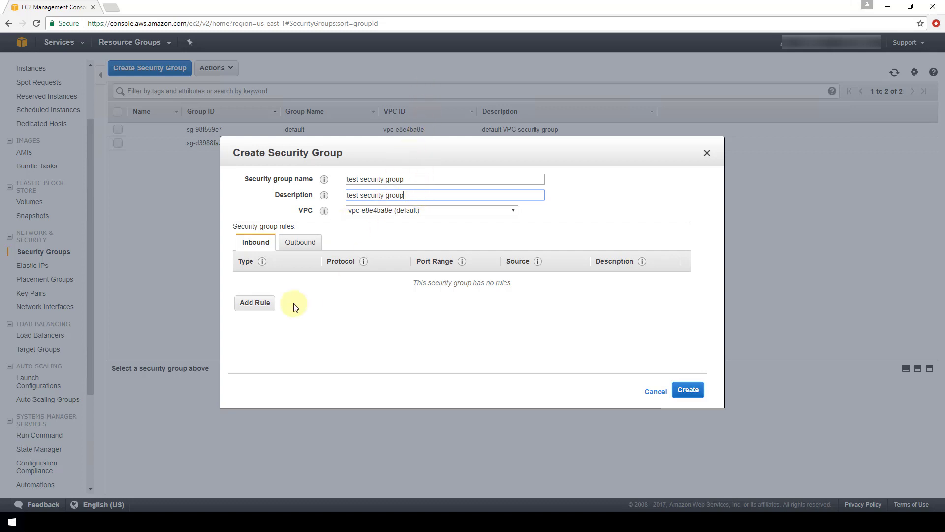
mouse_move(262, 293)
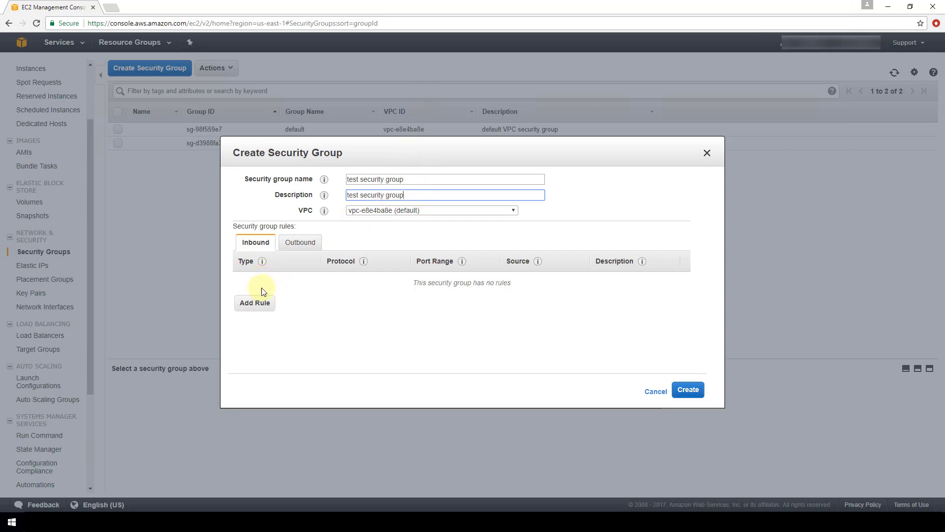
mouse_move(246, 309)
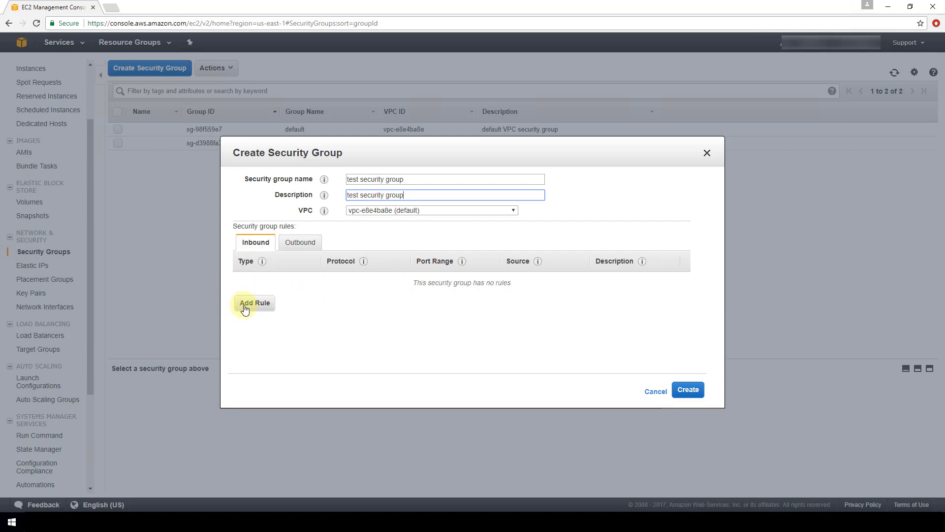
- Add an inbound rule of type SSH on TCP port 22
left_click(254, 302)
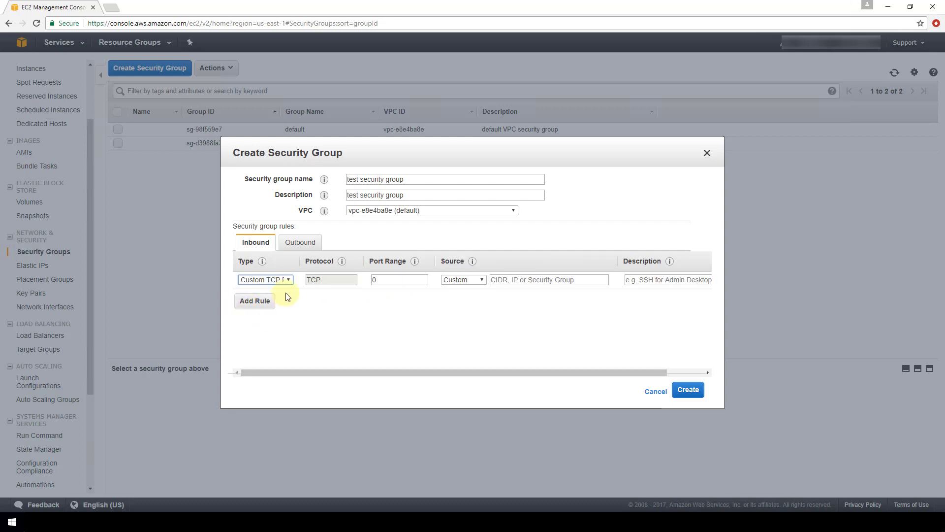
left_click(264, 279)
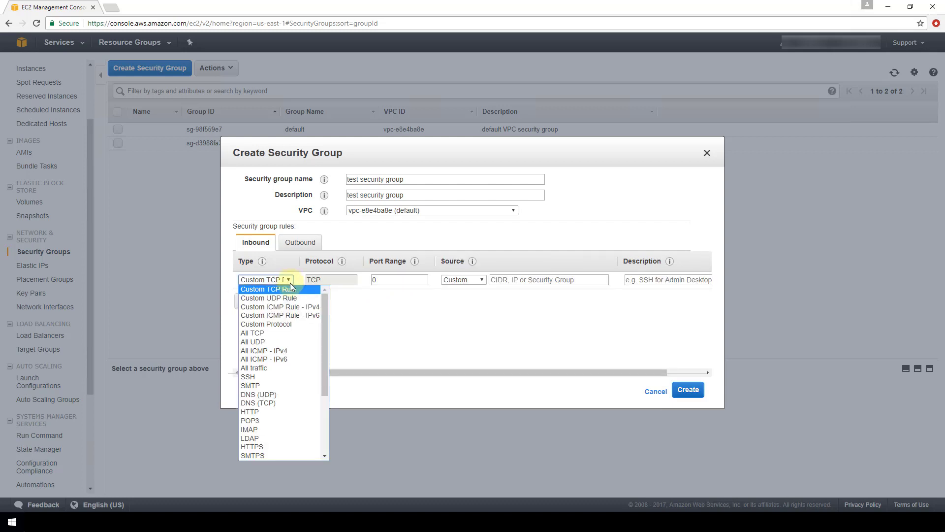
mouse_move(280, 307)
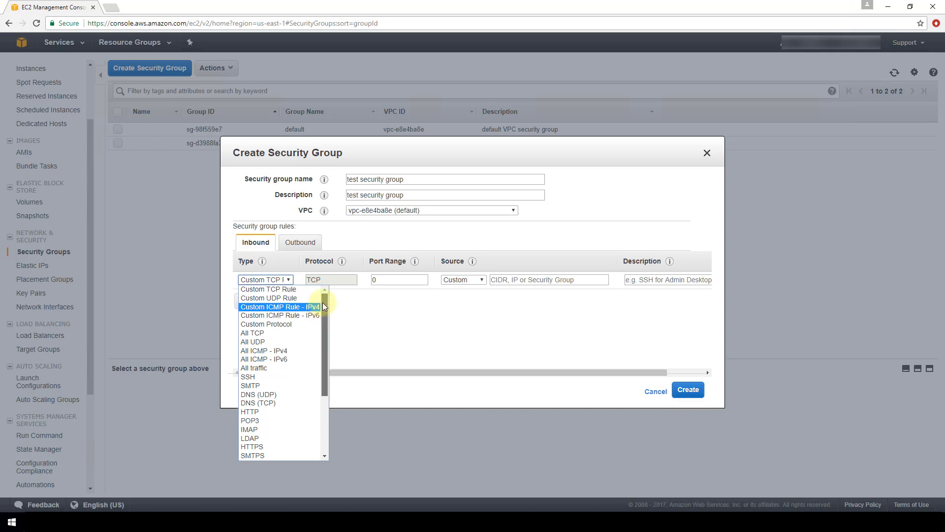
scroll("down", 3)
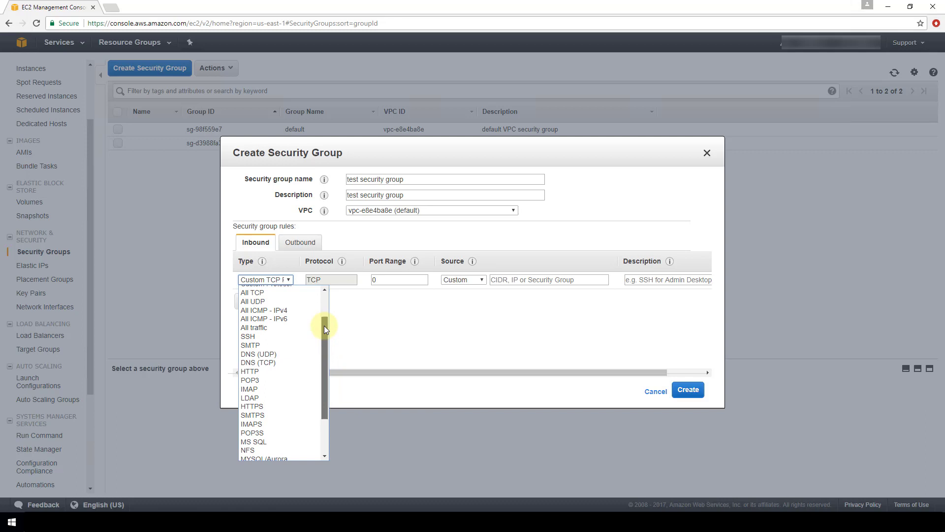
left_click(247, 336)
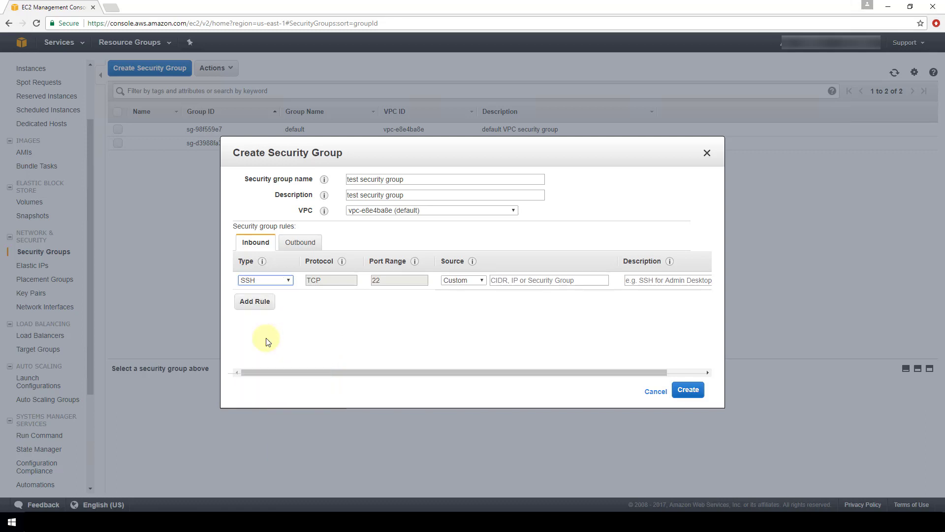
mouse_move(351, 269)
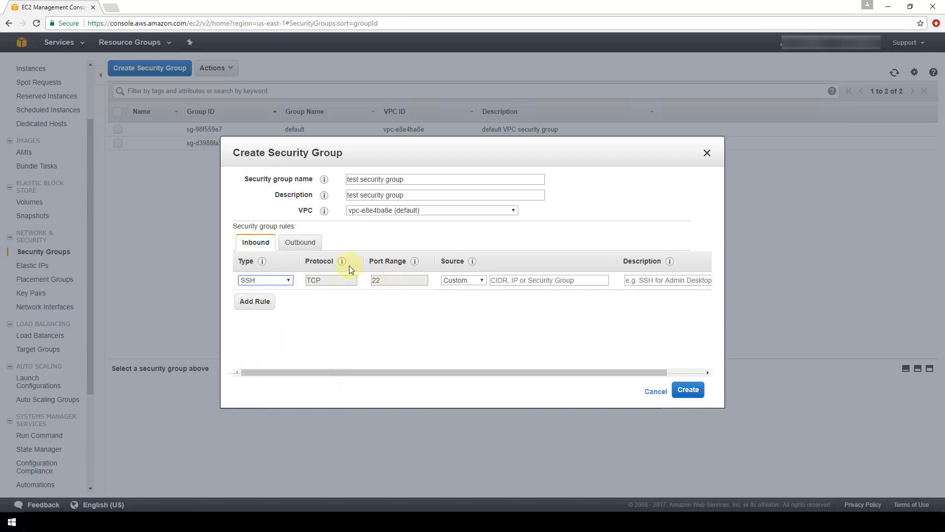
mouse_move(401, 293)
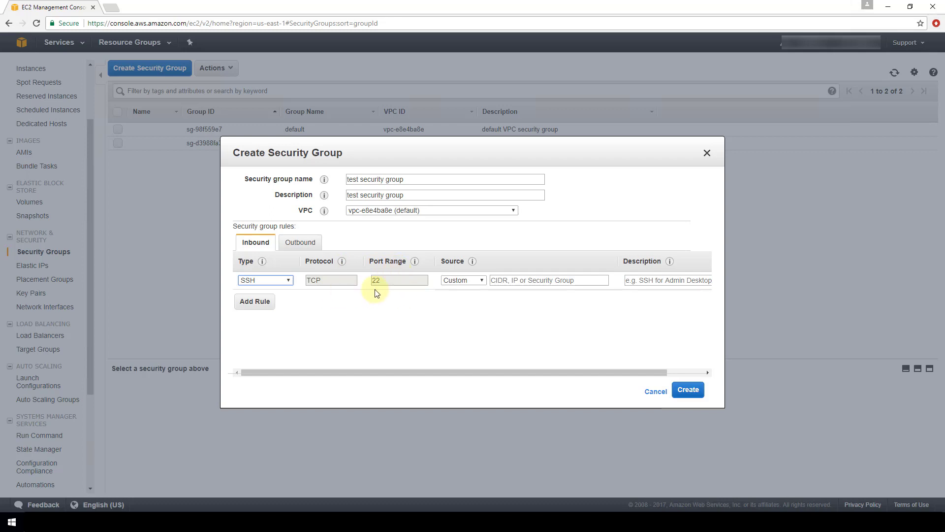
mouse_move(290, 288)
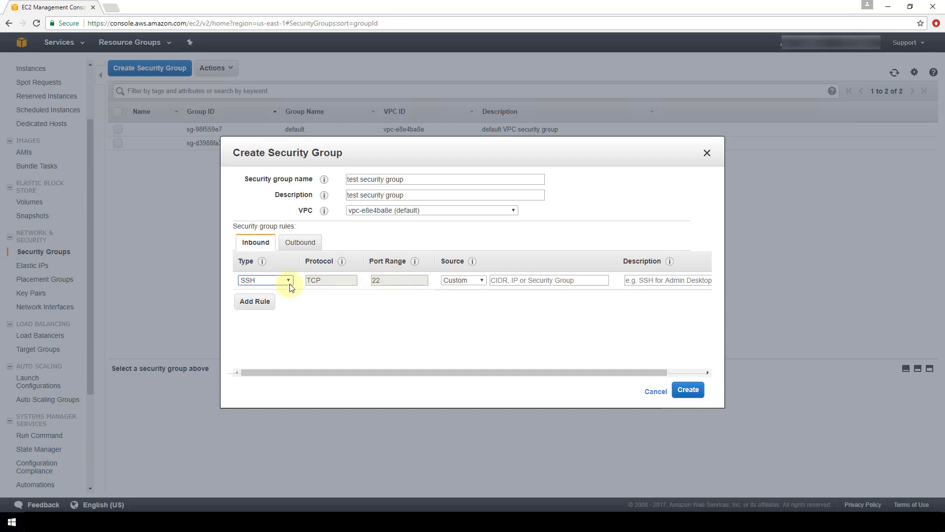
mouse_move(466, 299)
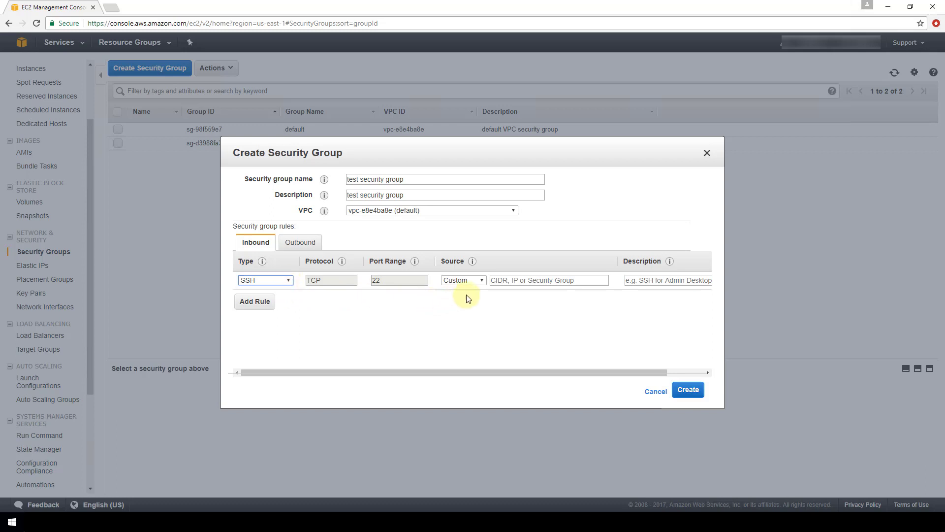
- Leave the SSH rule's source set to Custom with the address still empty
left_click(463, 279)
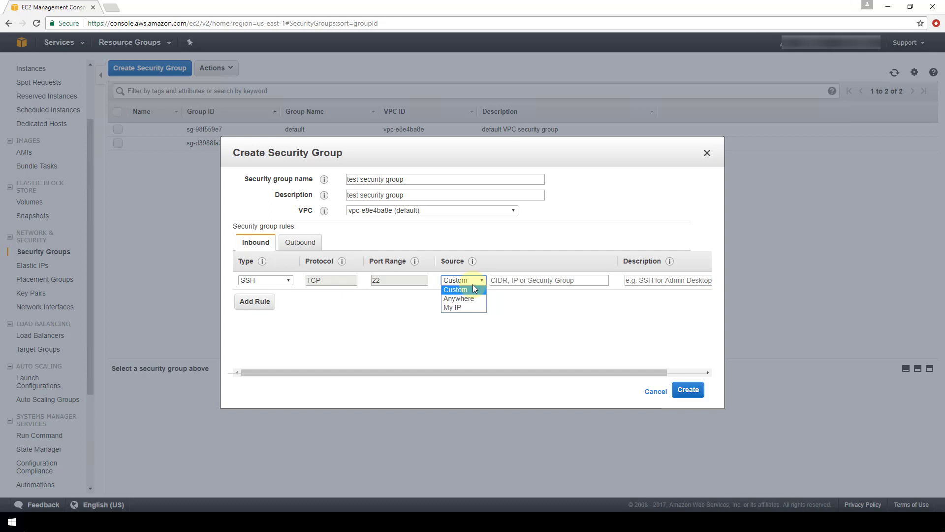
mouse_move(401, 284)
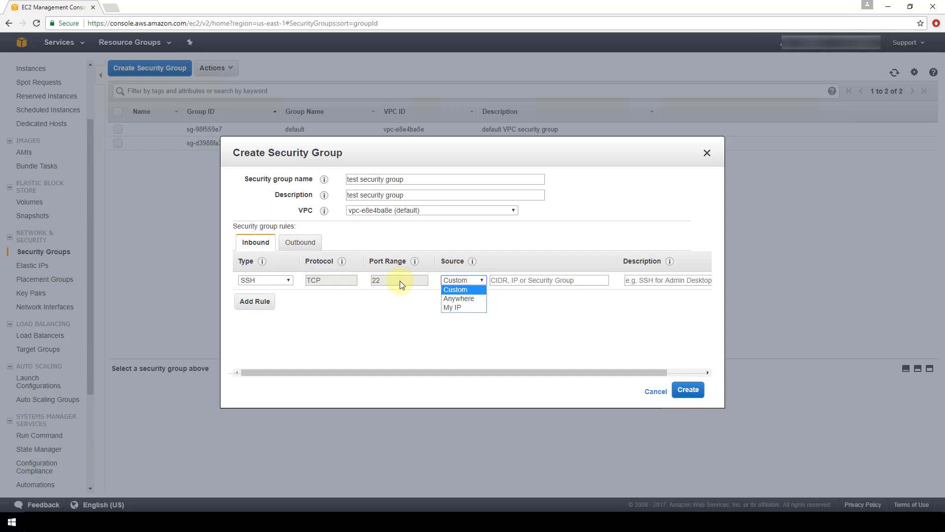
mouse_move(462, 290)
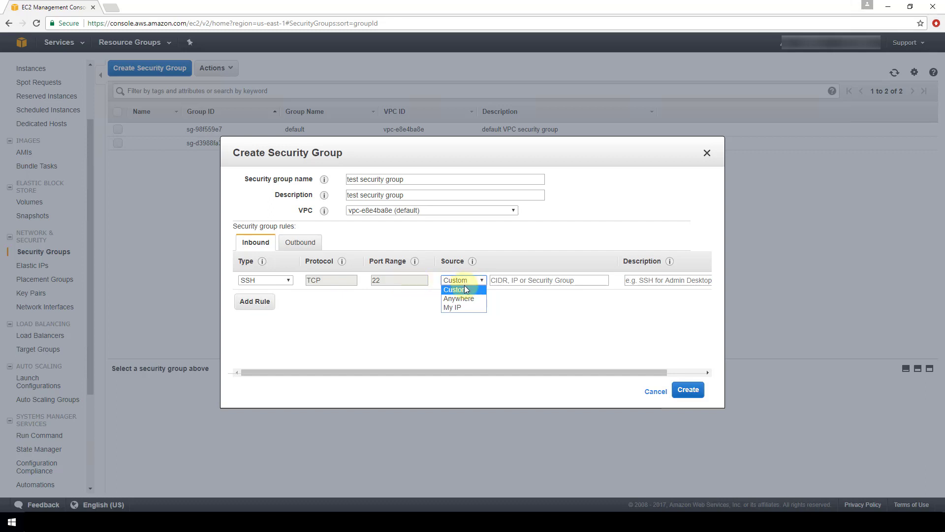
left_click(463, 289)
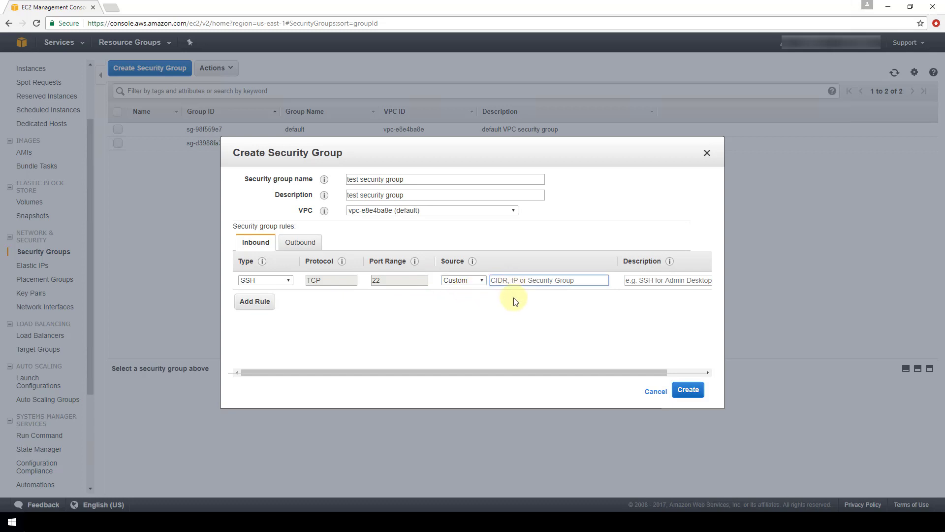
mouse_move(554, 353)
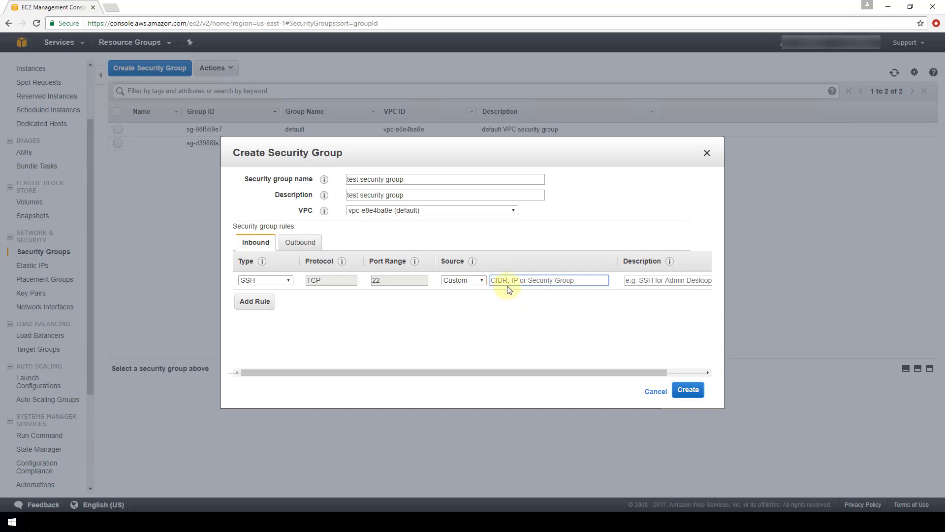
mouse_move(480, 270)
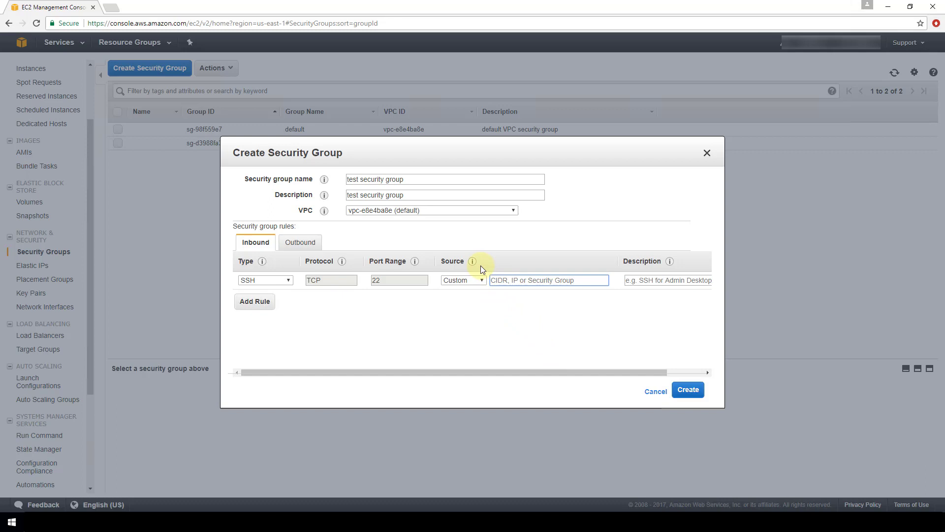
mouse_move(473, 261)
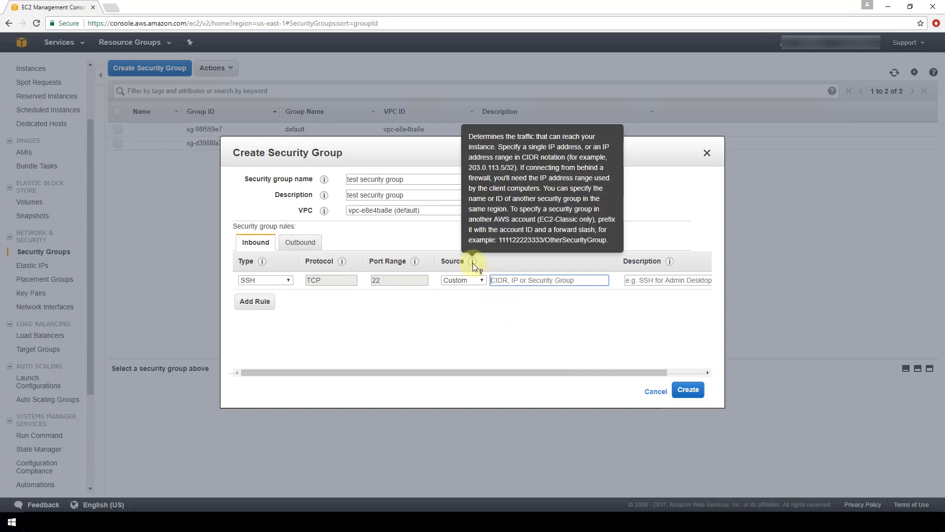
mouse_move(482, 213)
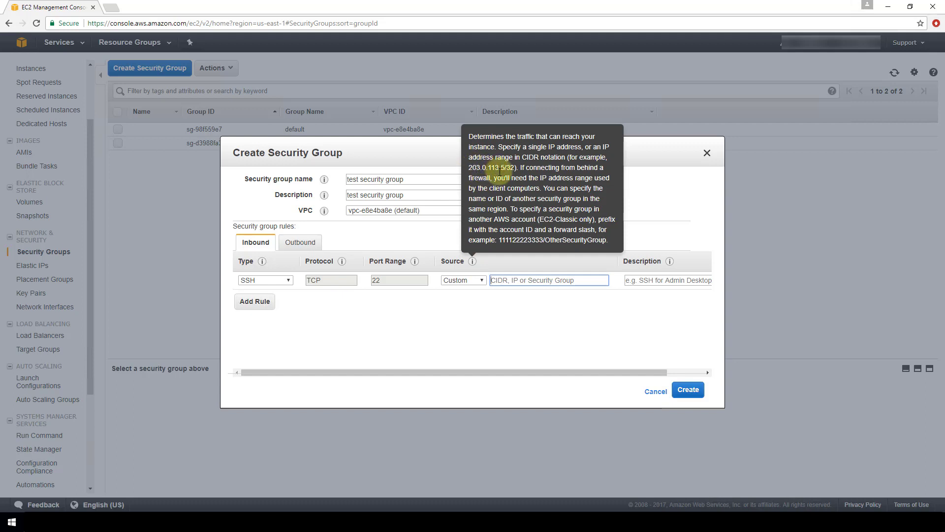
left_click(548, 279)
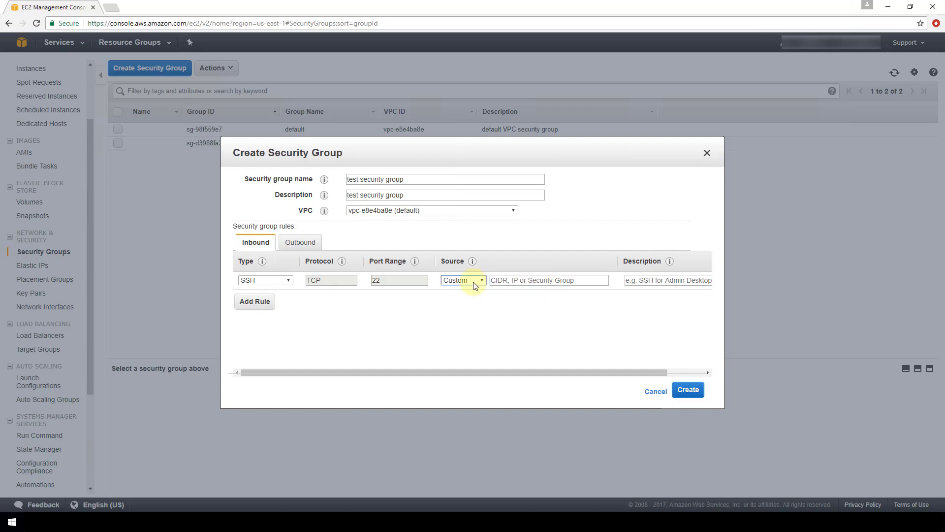
- Set the SSH rule's source to Anywhere (0.0.0.0/0, ::/0)
left_click(462, 279)
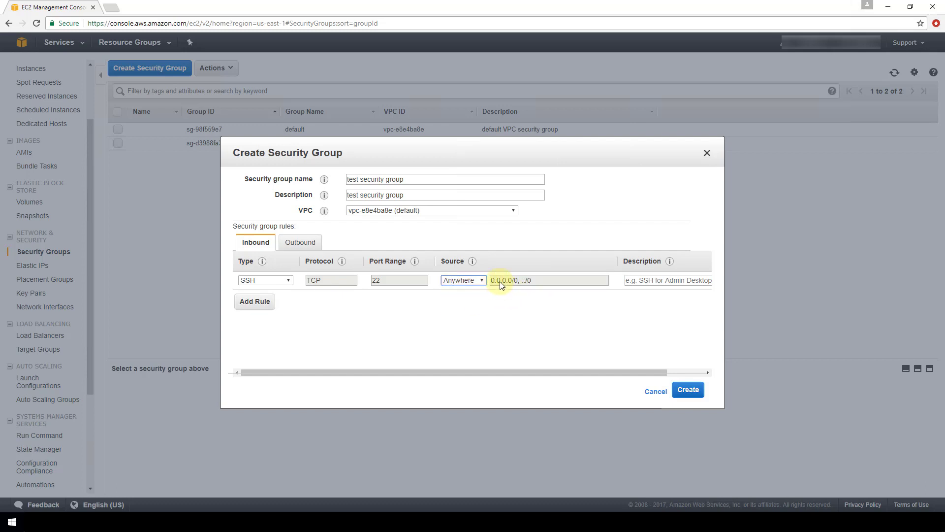
mouse_move(523, 283)
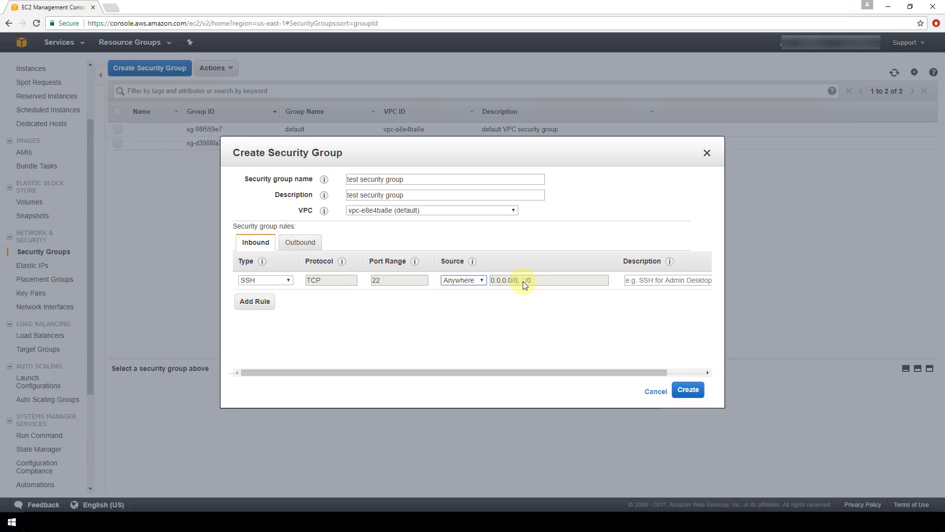
mouse_move(528, 288)
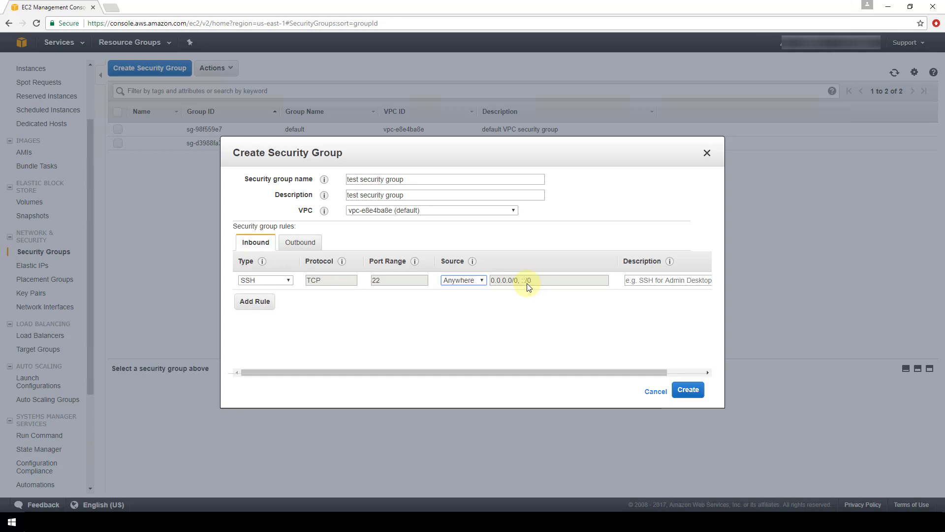
left_click(463, 279)
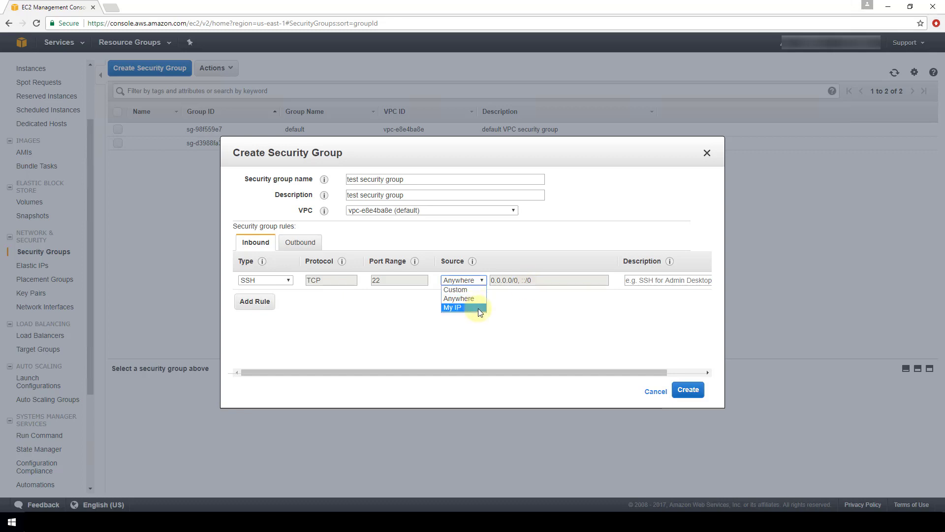
left_click(458, 298)
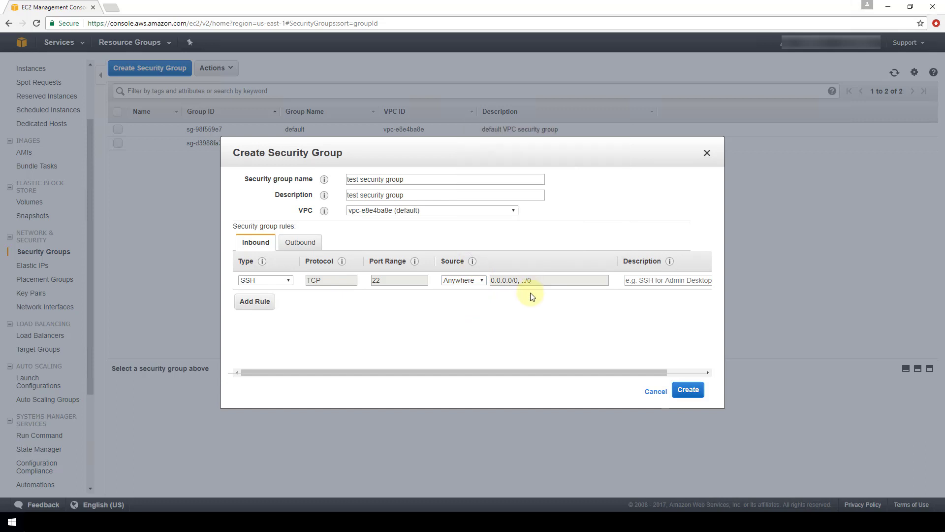
mouse_move(536, 285)
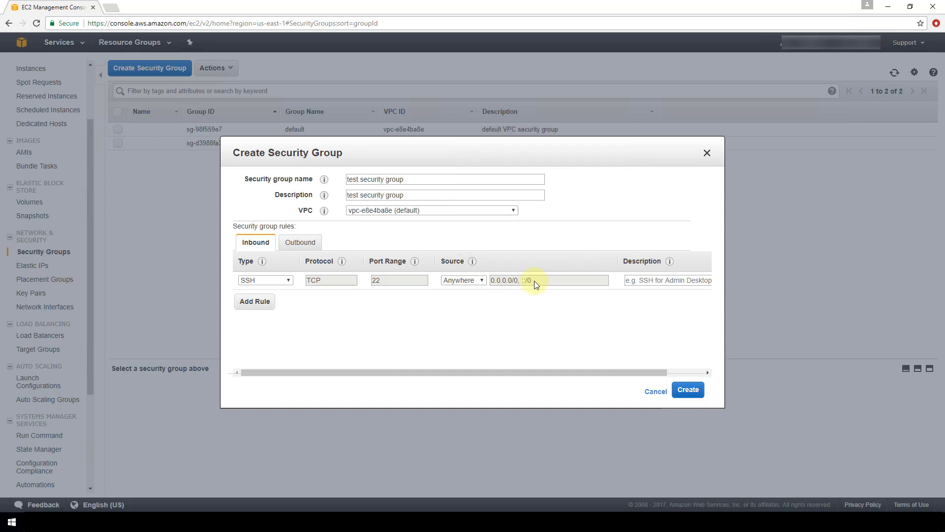
left_click(463, 279)
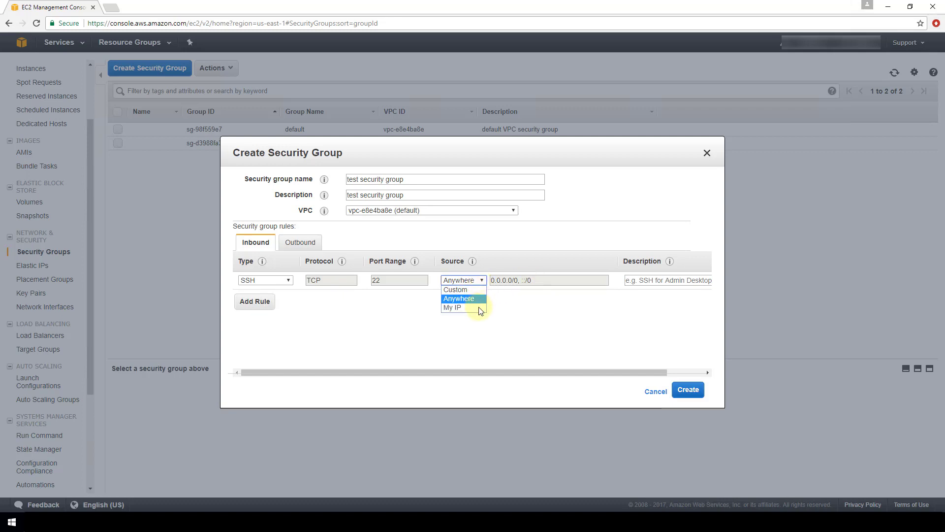
mouse_move(453, 307)
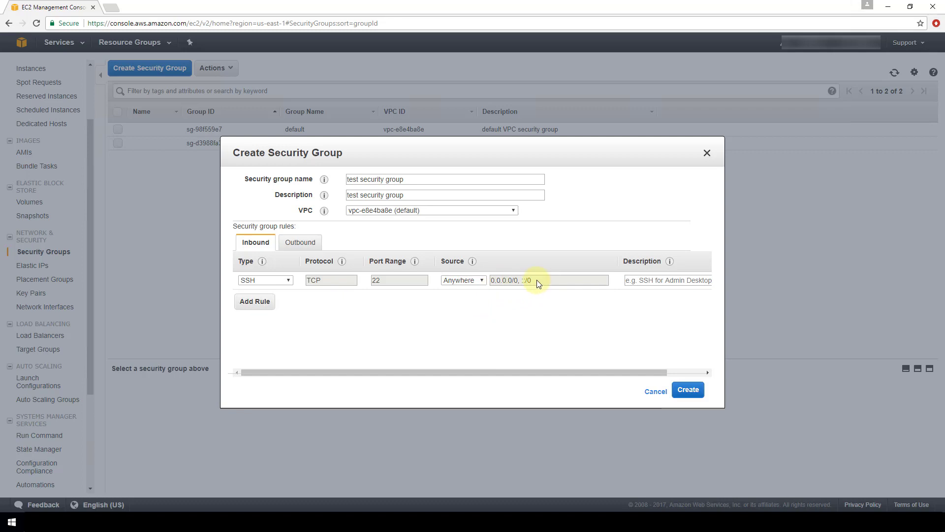
mouse_move(533, 290)
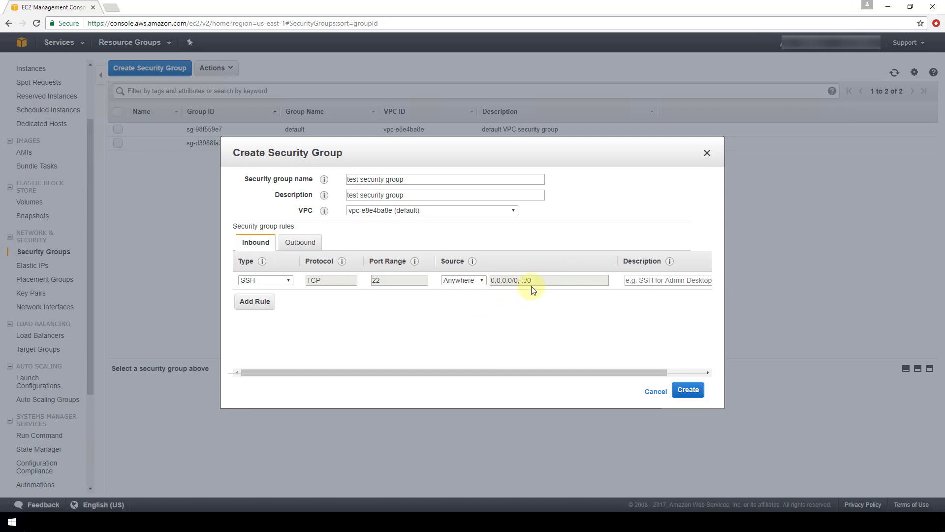
mouse_move(544, 291)
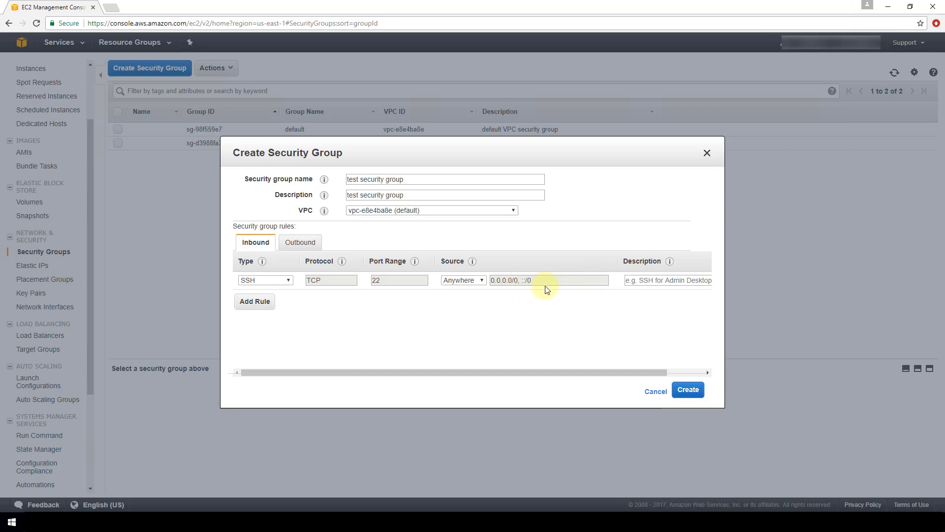
mouse_move(431, 319)
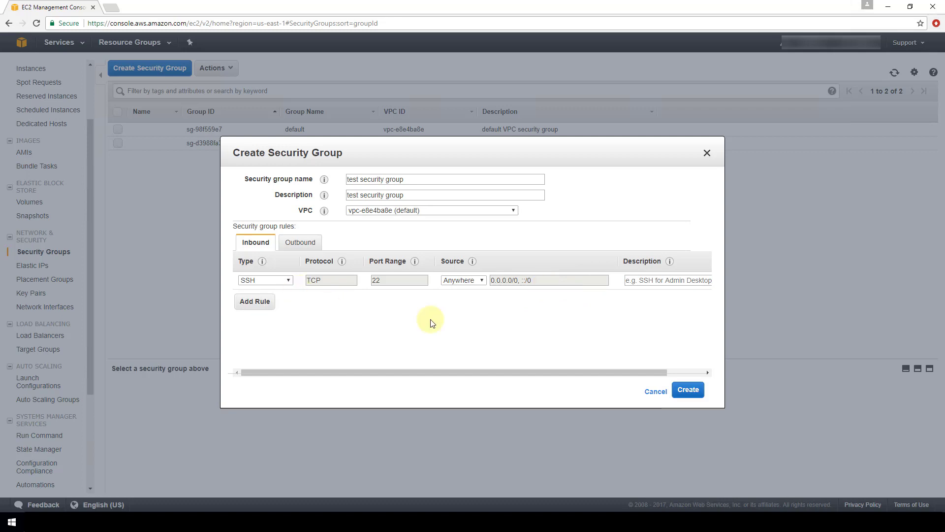
mouse_move(255, 305)
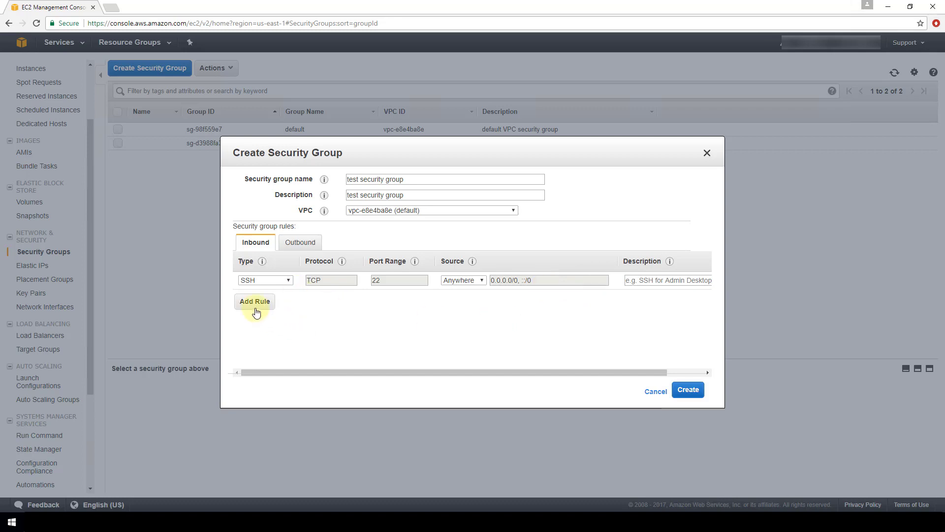
- Add a second inbound rule for HTTP on TCP port 80 from 0.0.0.0/0, ::/0
left_click(254, 301)
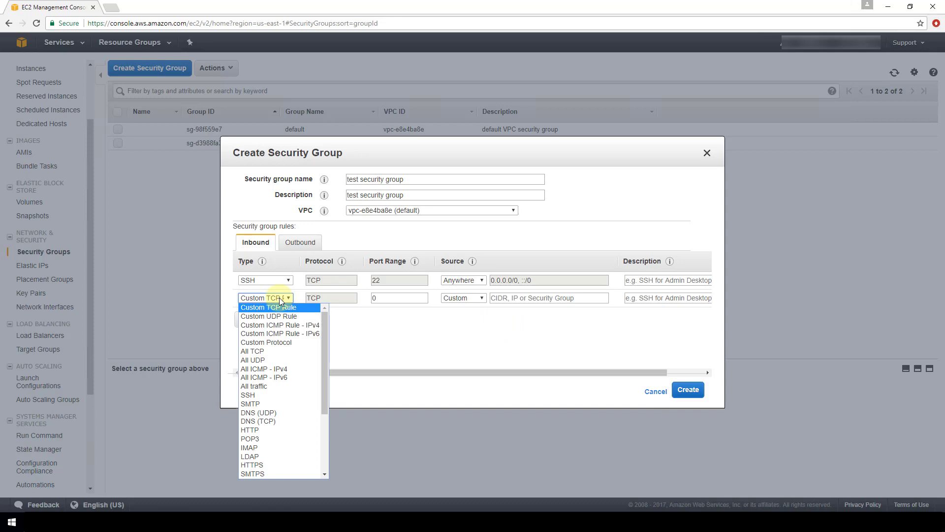
mouse_move(292, 431)
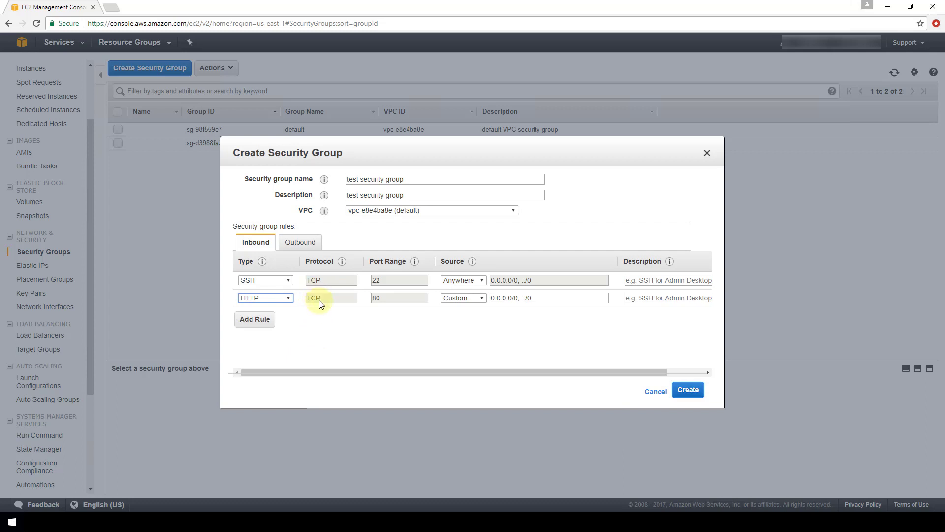
mouse_move(464, 301)
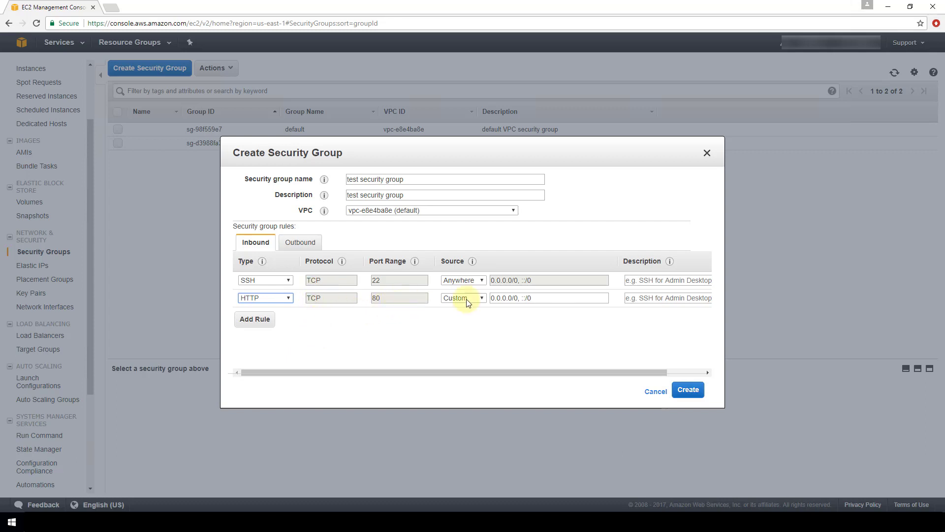
left_click(463, 297)
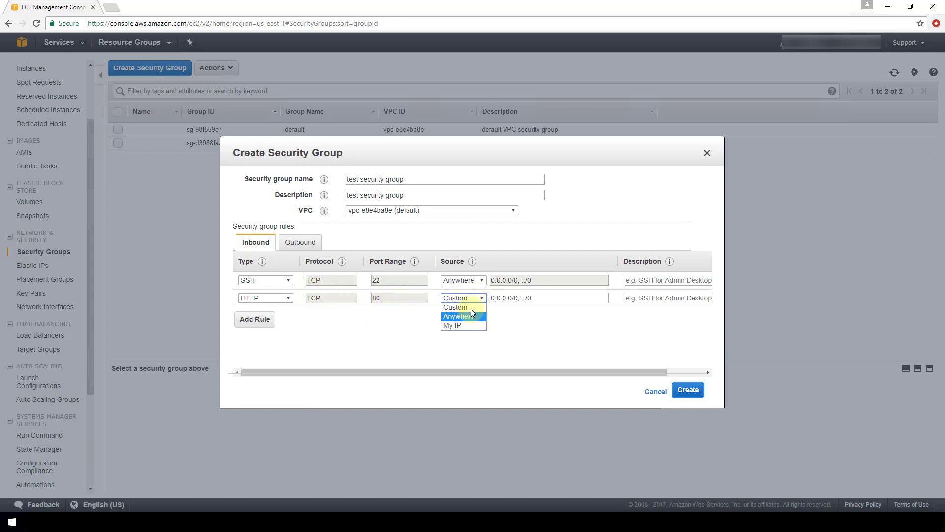
mouse_move(462, 308)
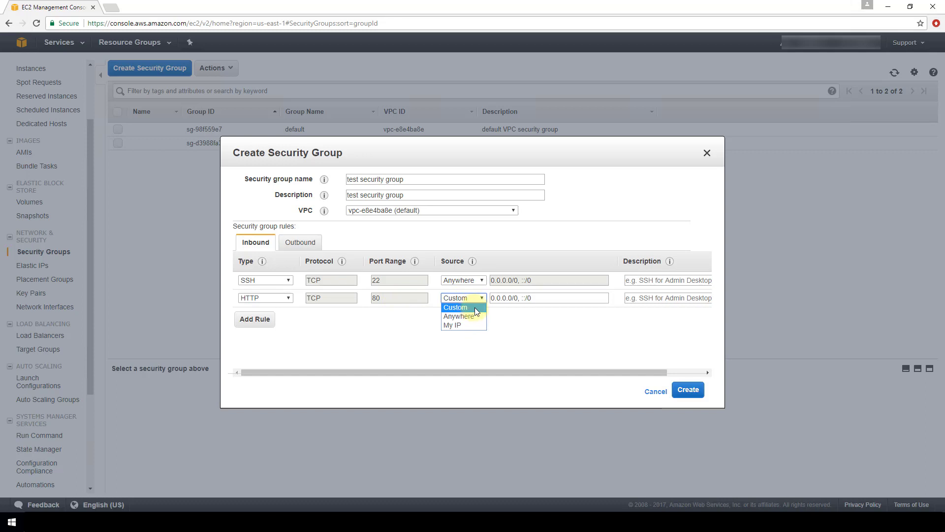
mouse_move(463, 324)
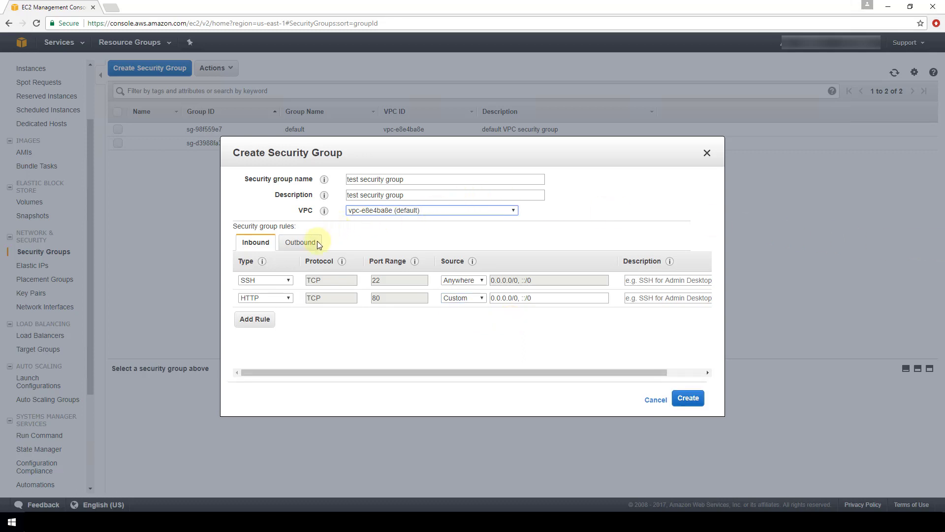
- Keep the default all-traffic outbound rule to 0.0.0.0/0 and create the security group
left_click(300, 242)
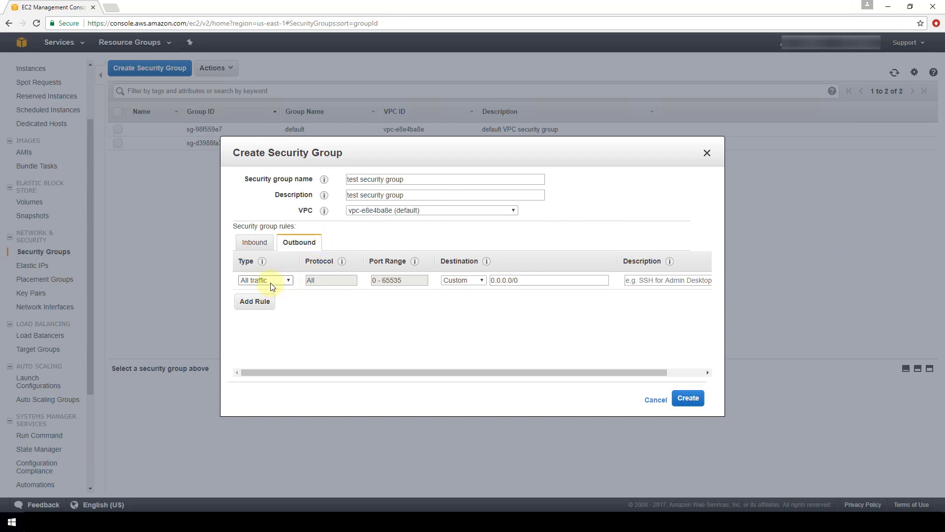
mouse_move(409, 287)
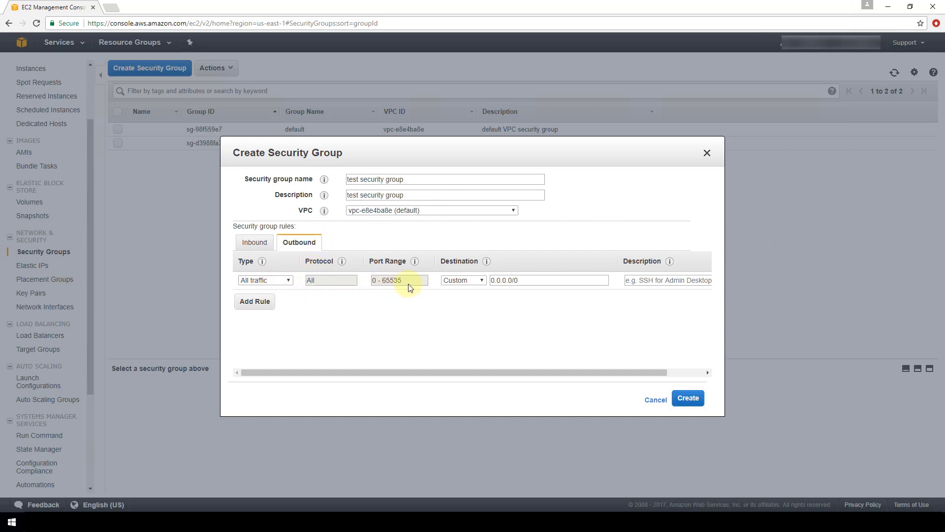
mouse_move(327, 295)
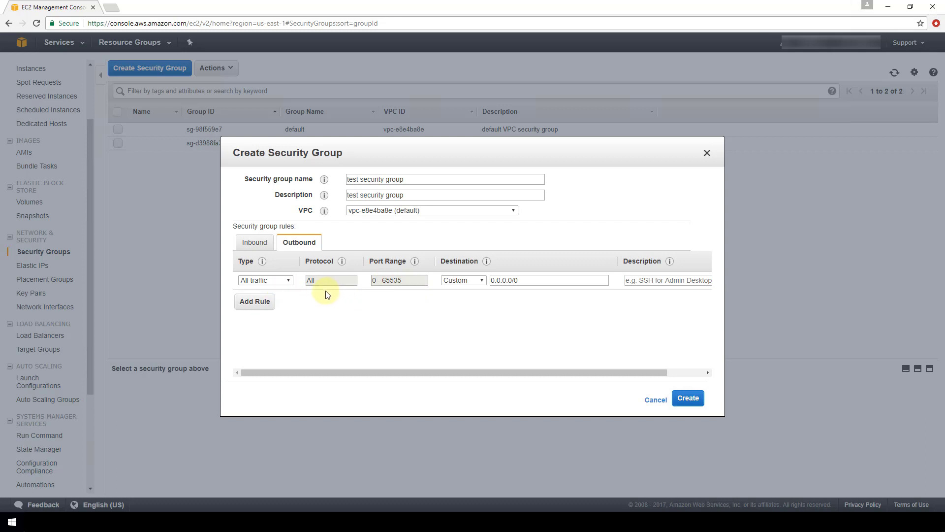
left_click(265, 280)
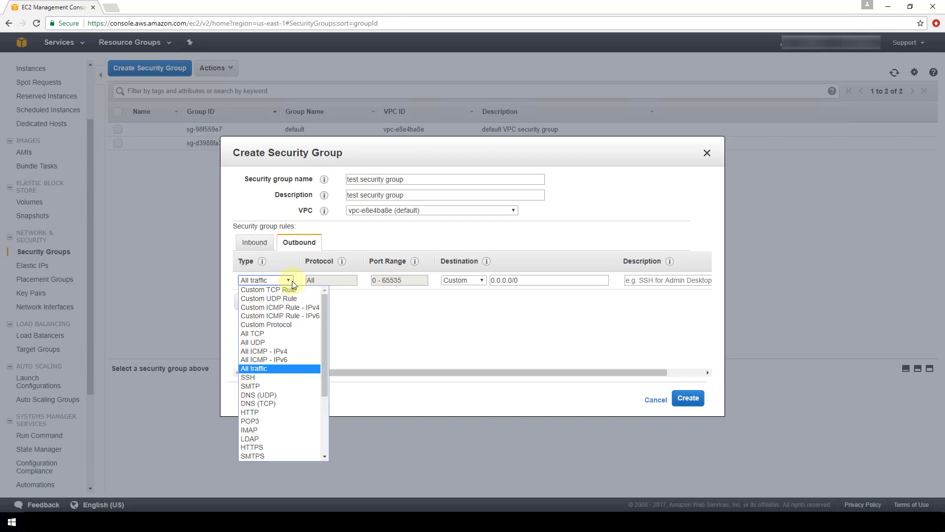
mouse_move(275, 386)
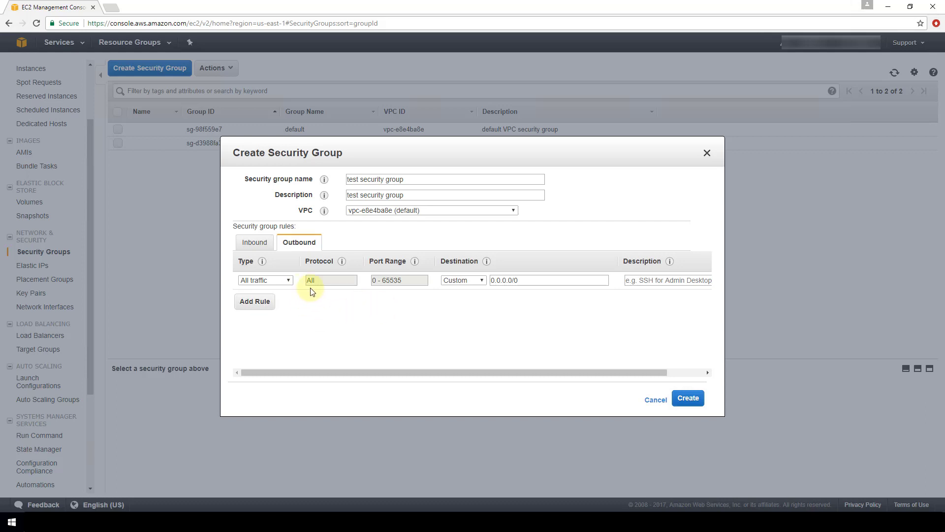
mouse_move(355, 289)
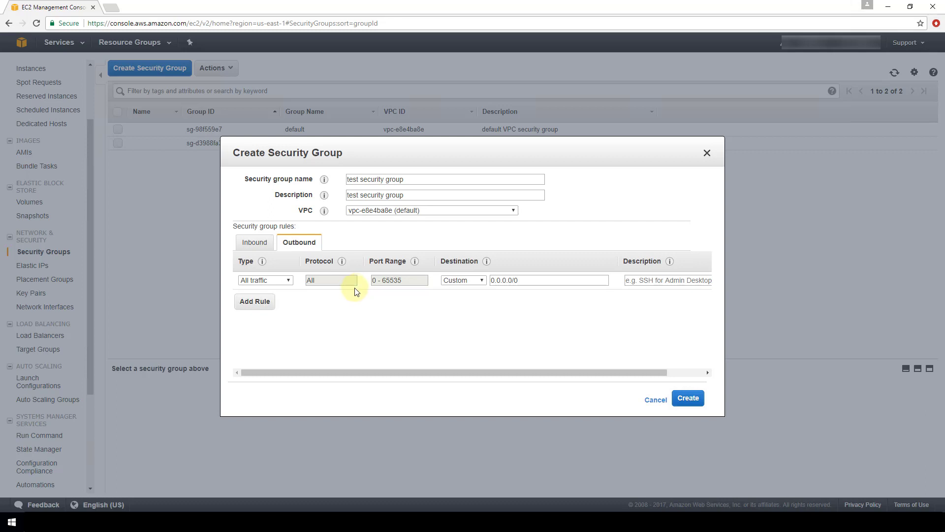
left_click(686, 398)
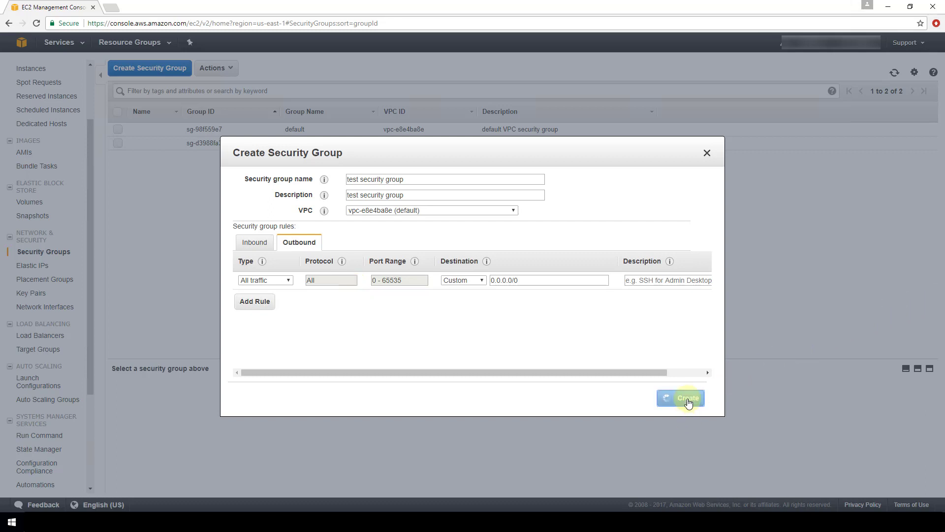
- View the new 'test security group' (sg-3c73974f) in the Security Groups list
left_click(686, 397)
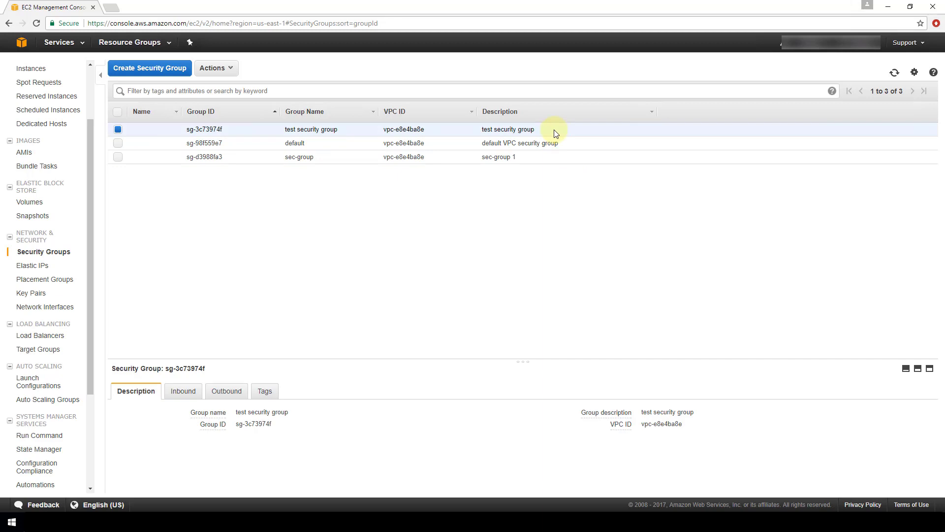
mouse_move(555, 133)
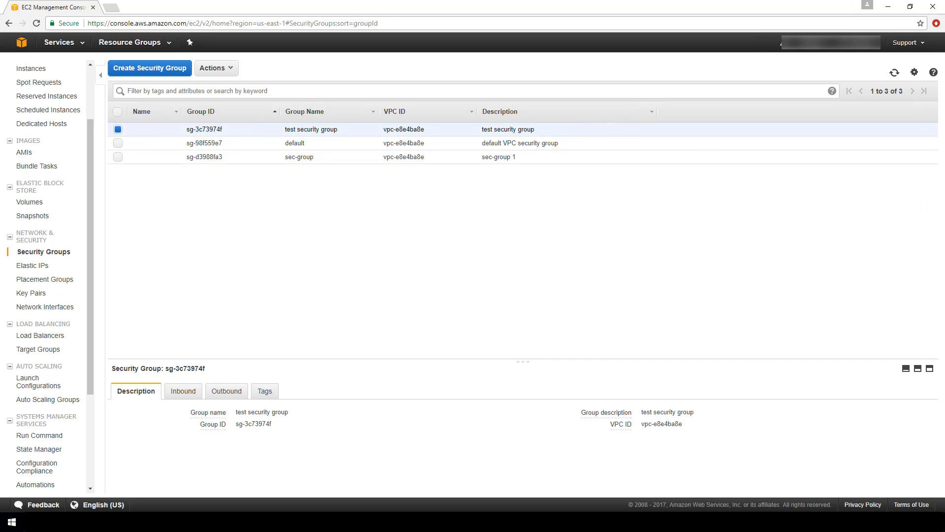